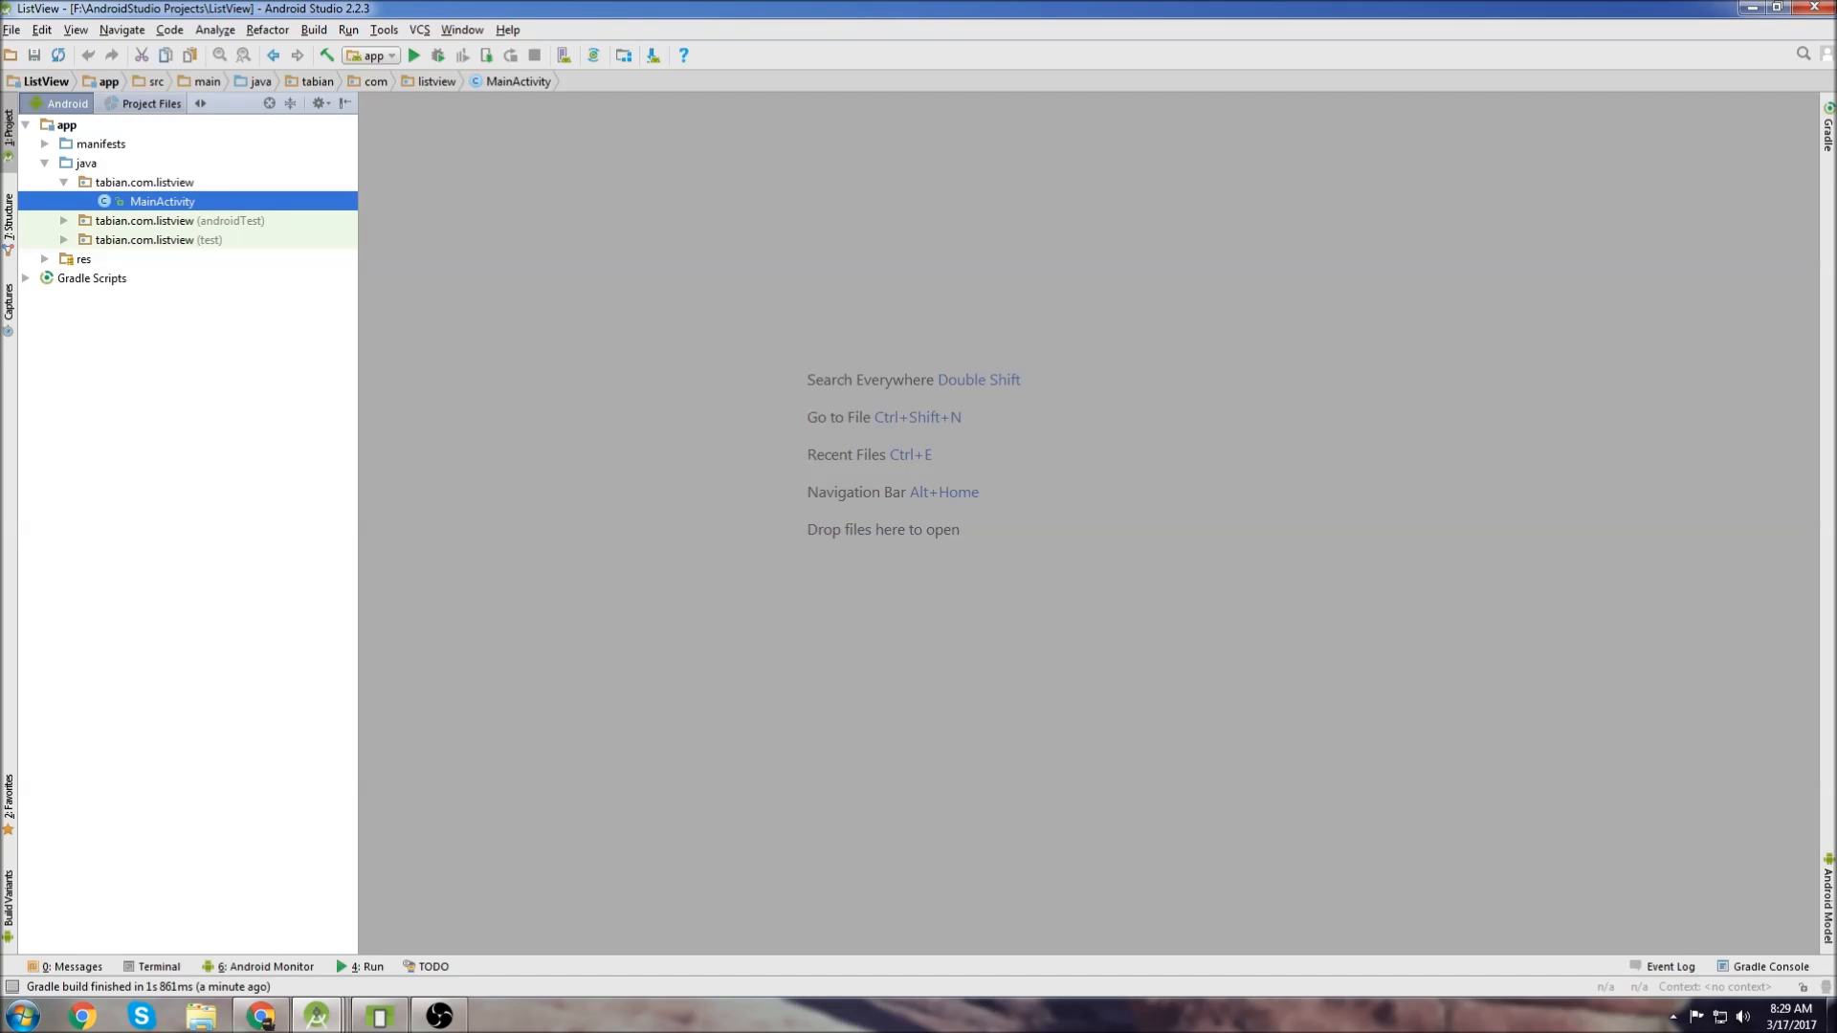
mouse_move(1462, 496)
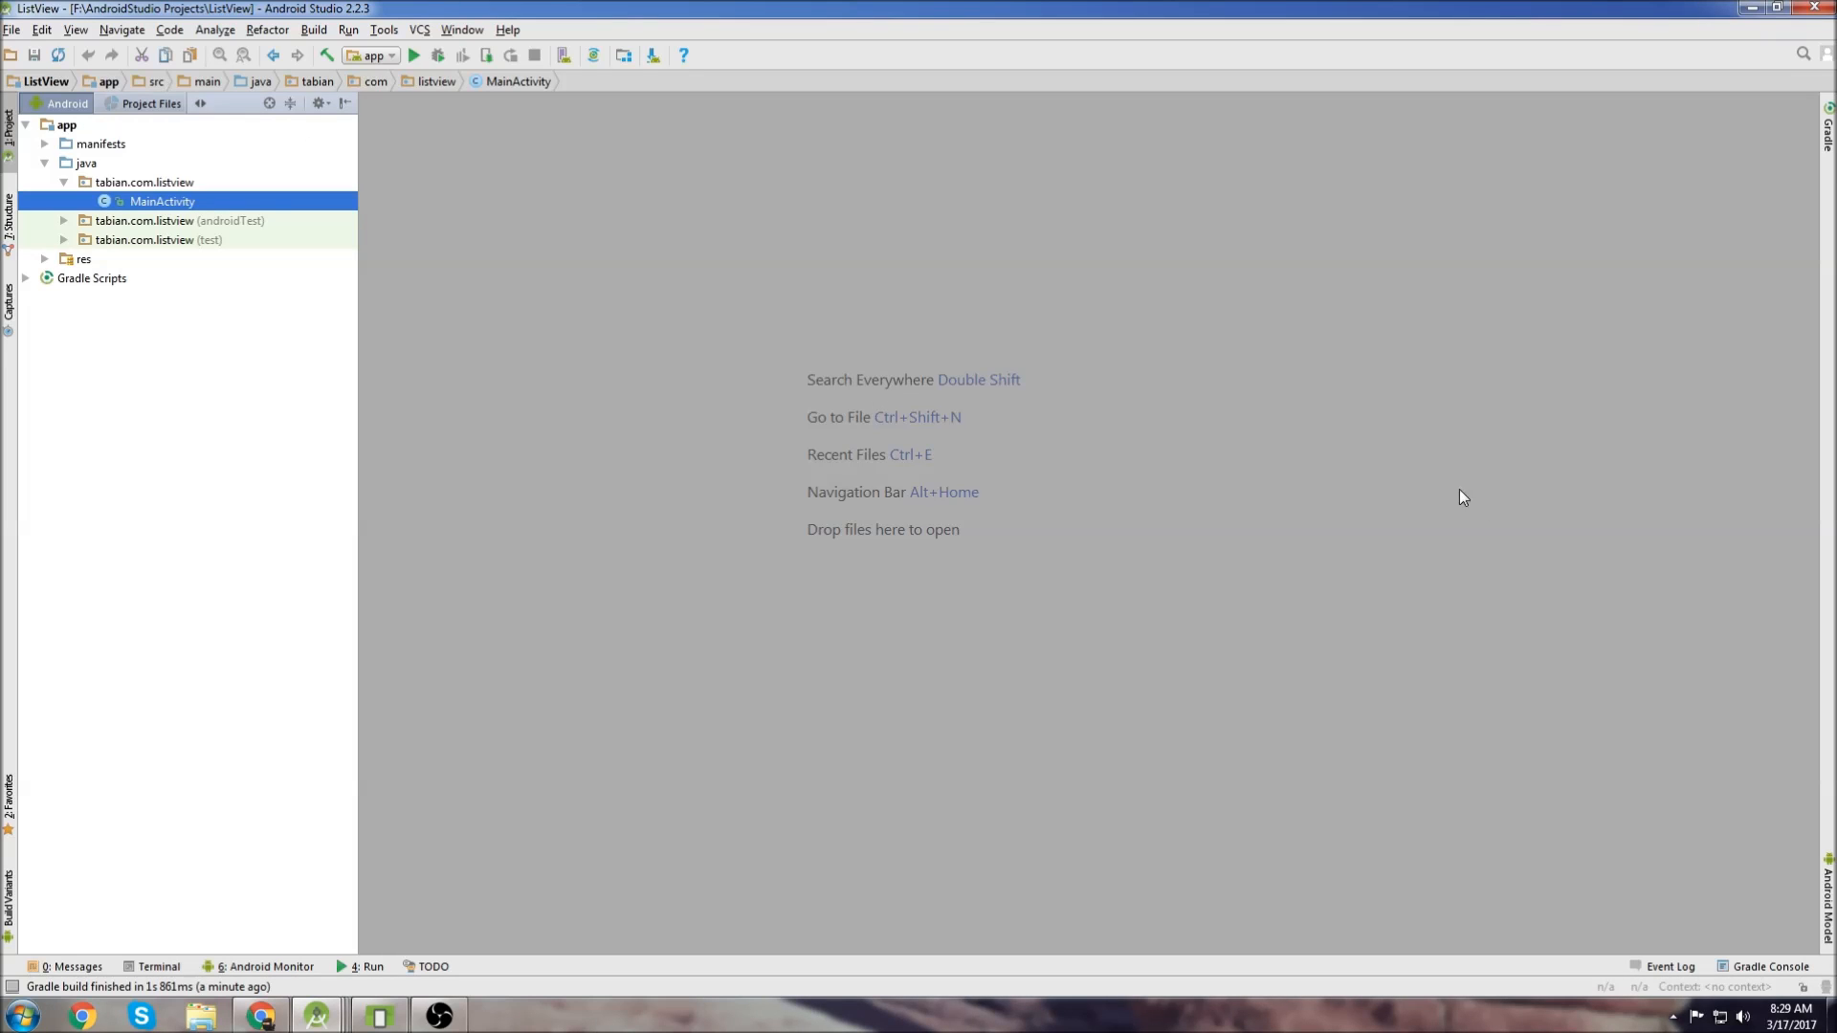
mouse_move(1452, 493)
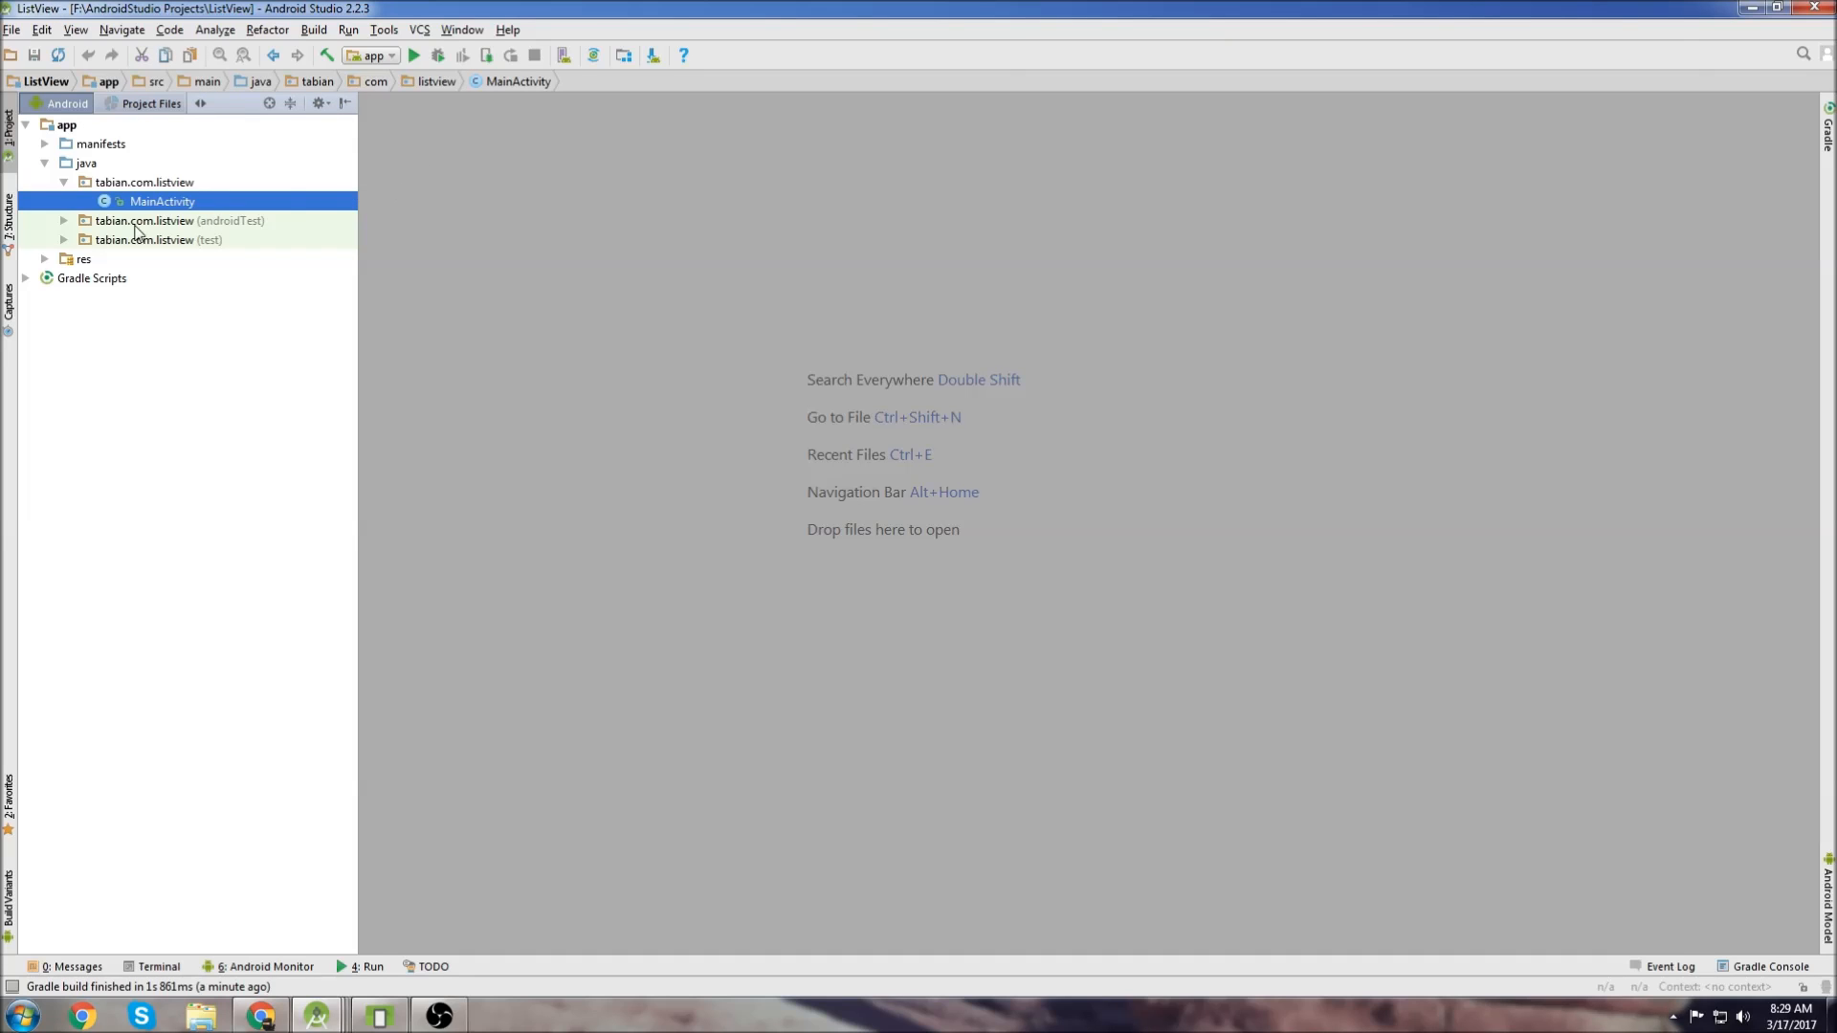
Launch the ListView app on the Nexus 5 API 23 emulator and nudge its window
left_click(413, 55)
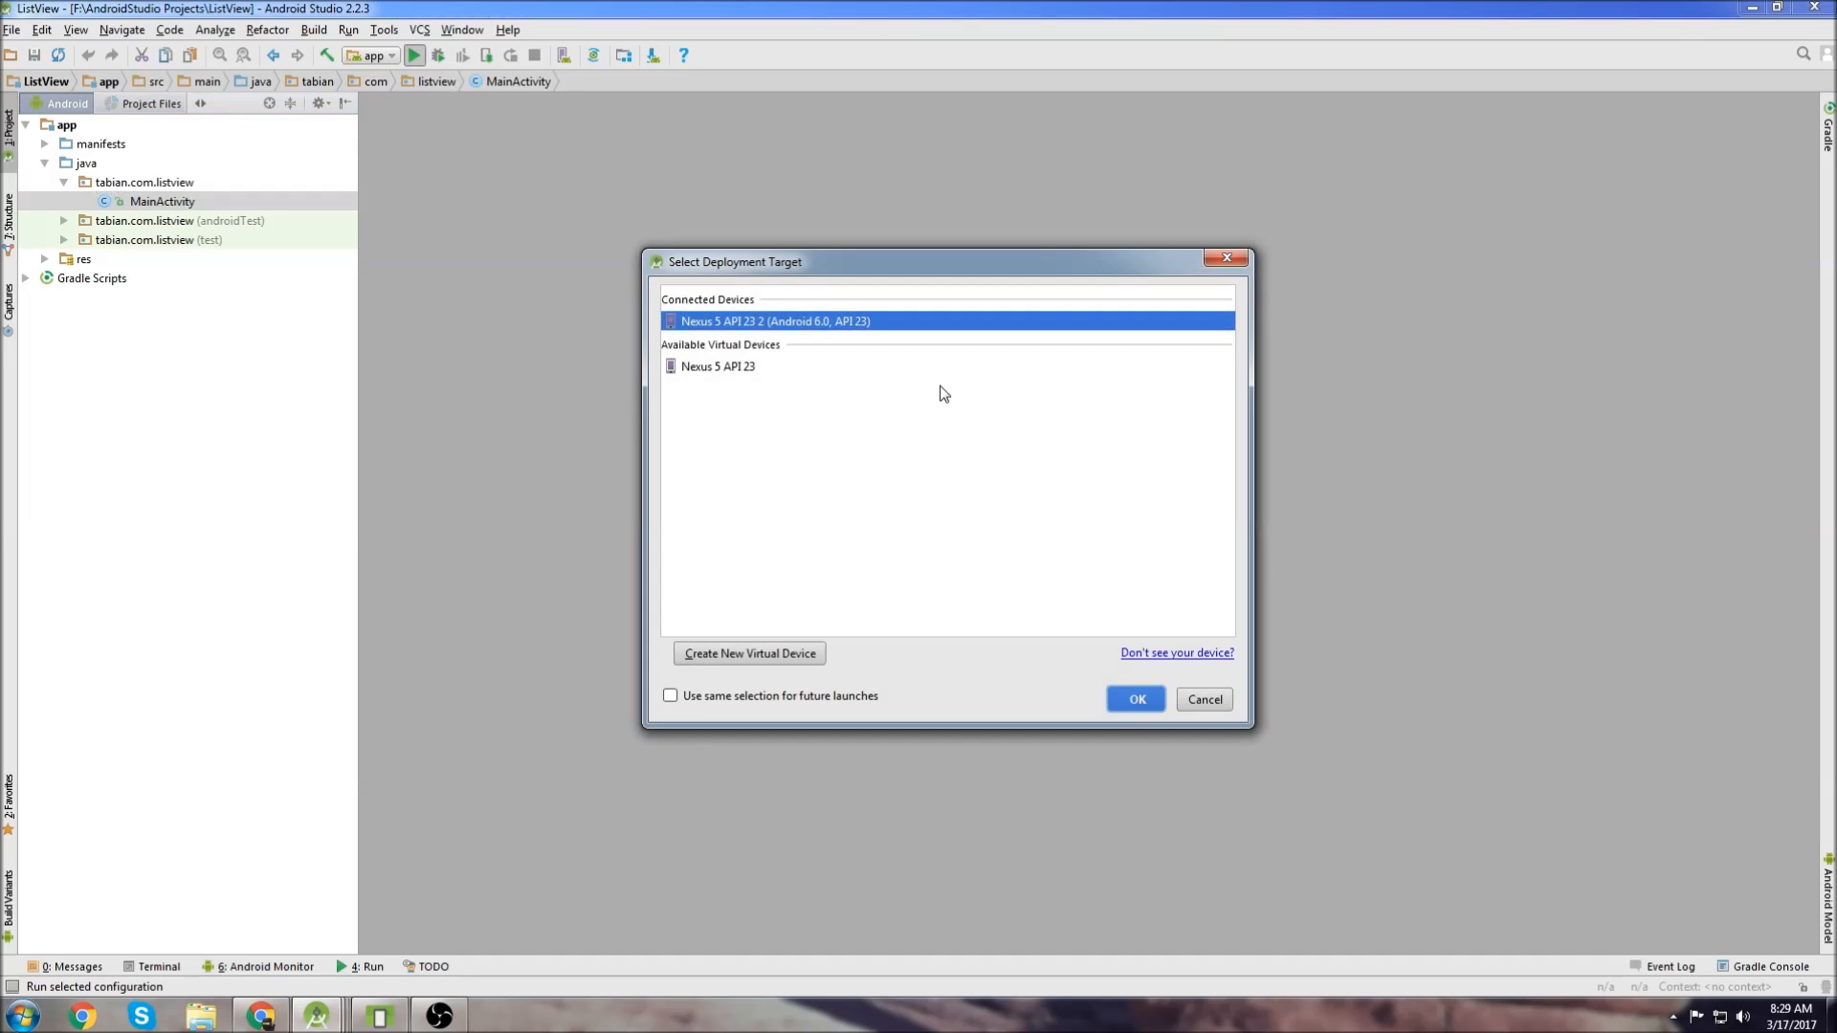
left_click(1133, 699)
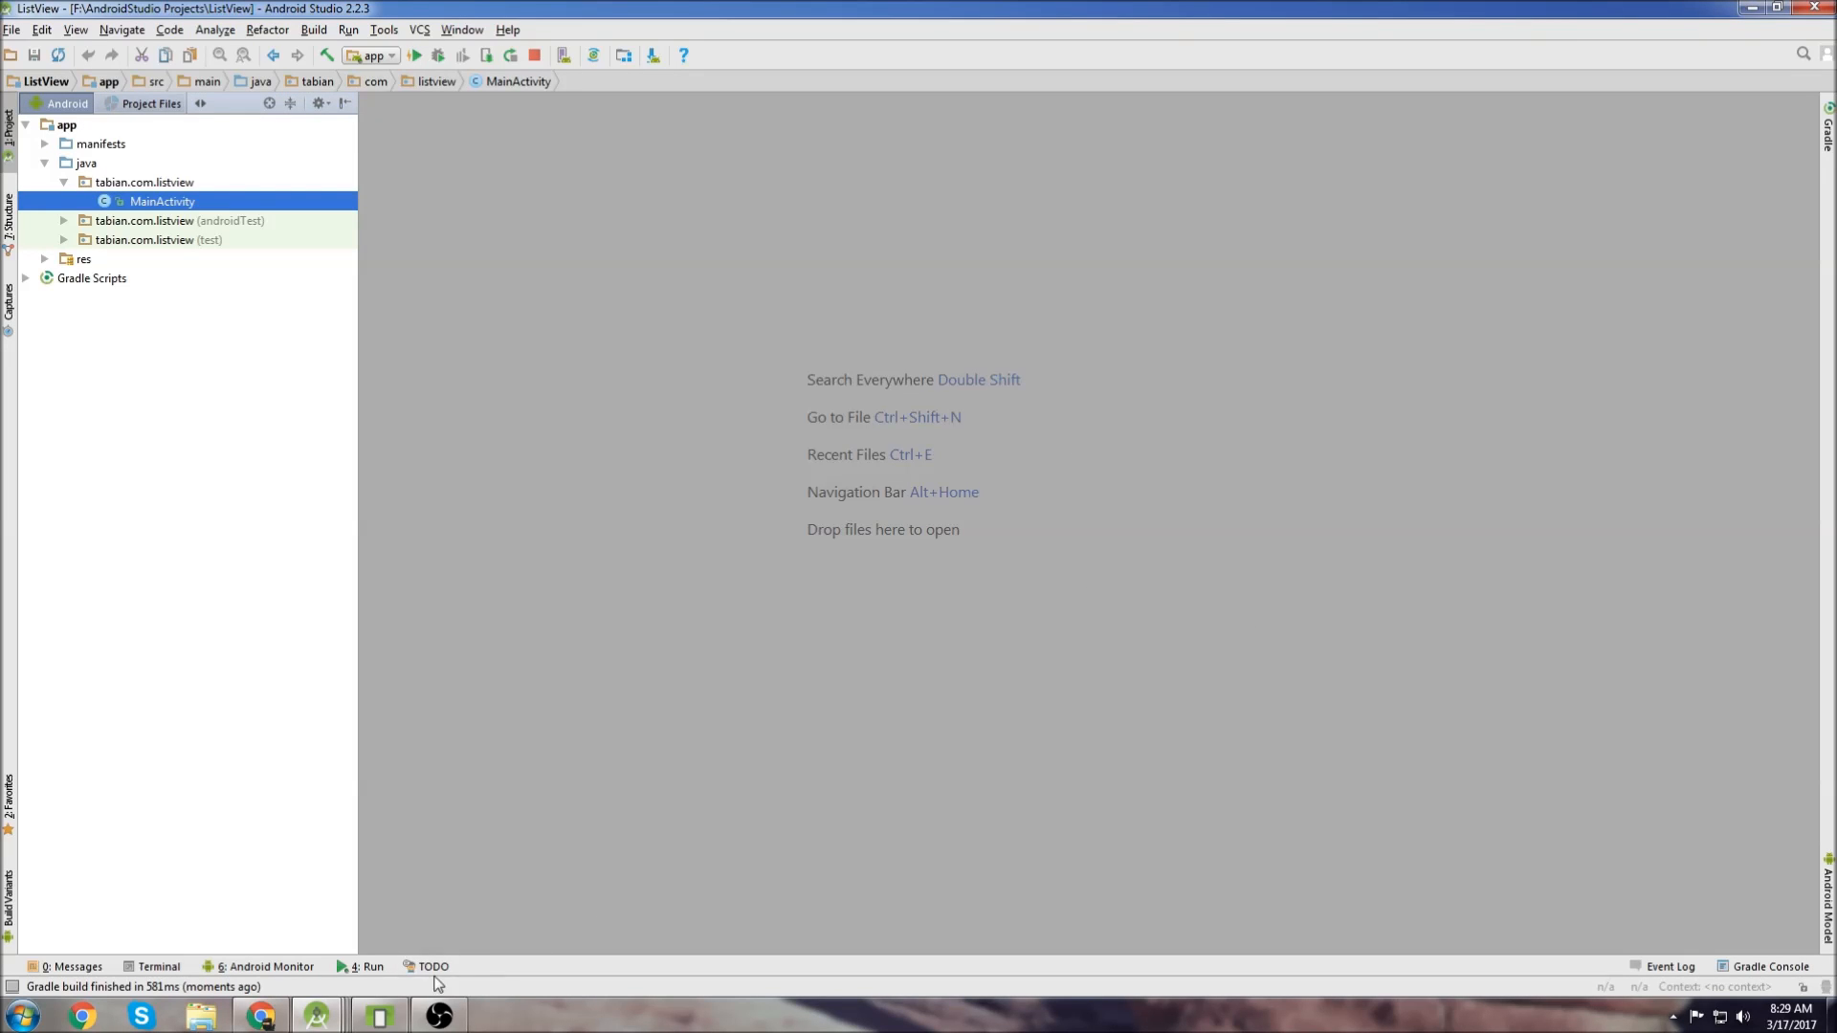
left_click(414, 55)
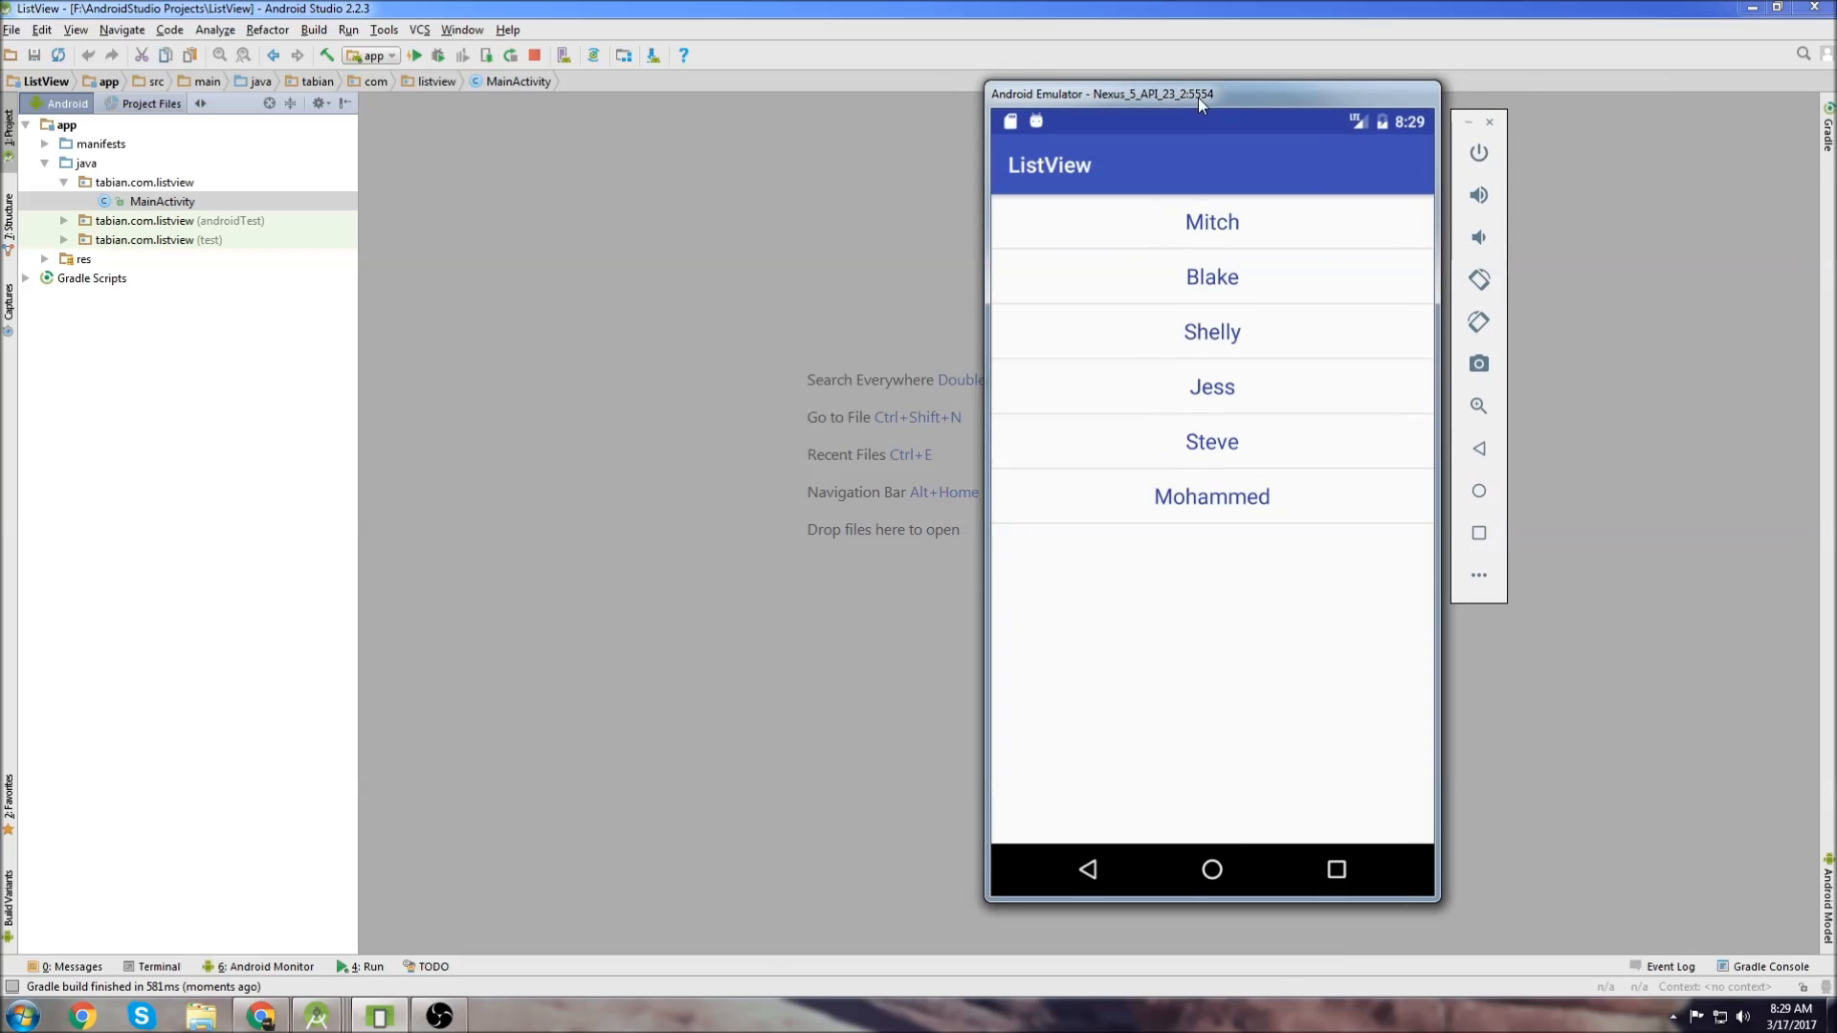
left_click_drag(1197, 93, 1194, 92)
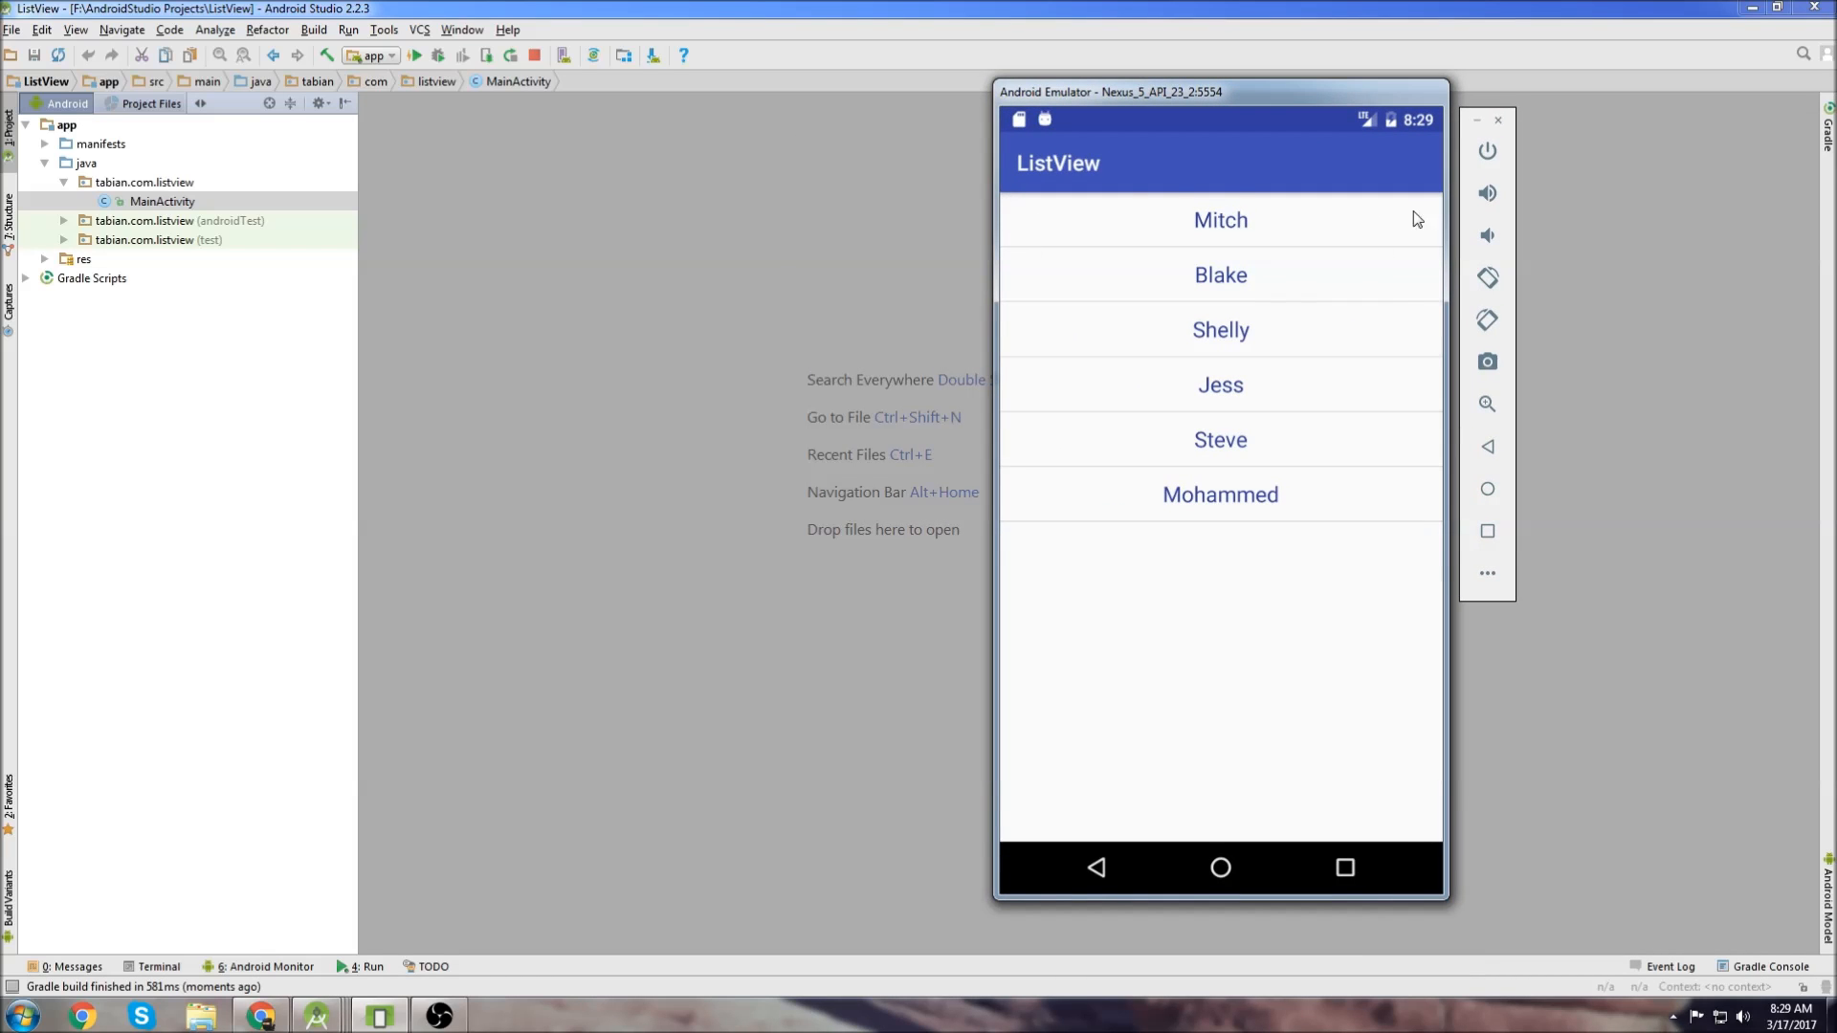
Expand the res and layout folders and open activity_main.xml from the project tree
left_click(84, 259)
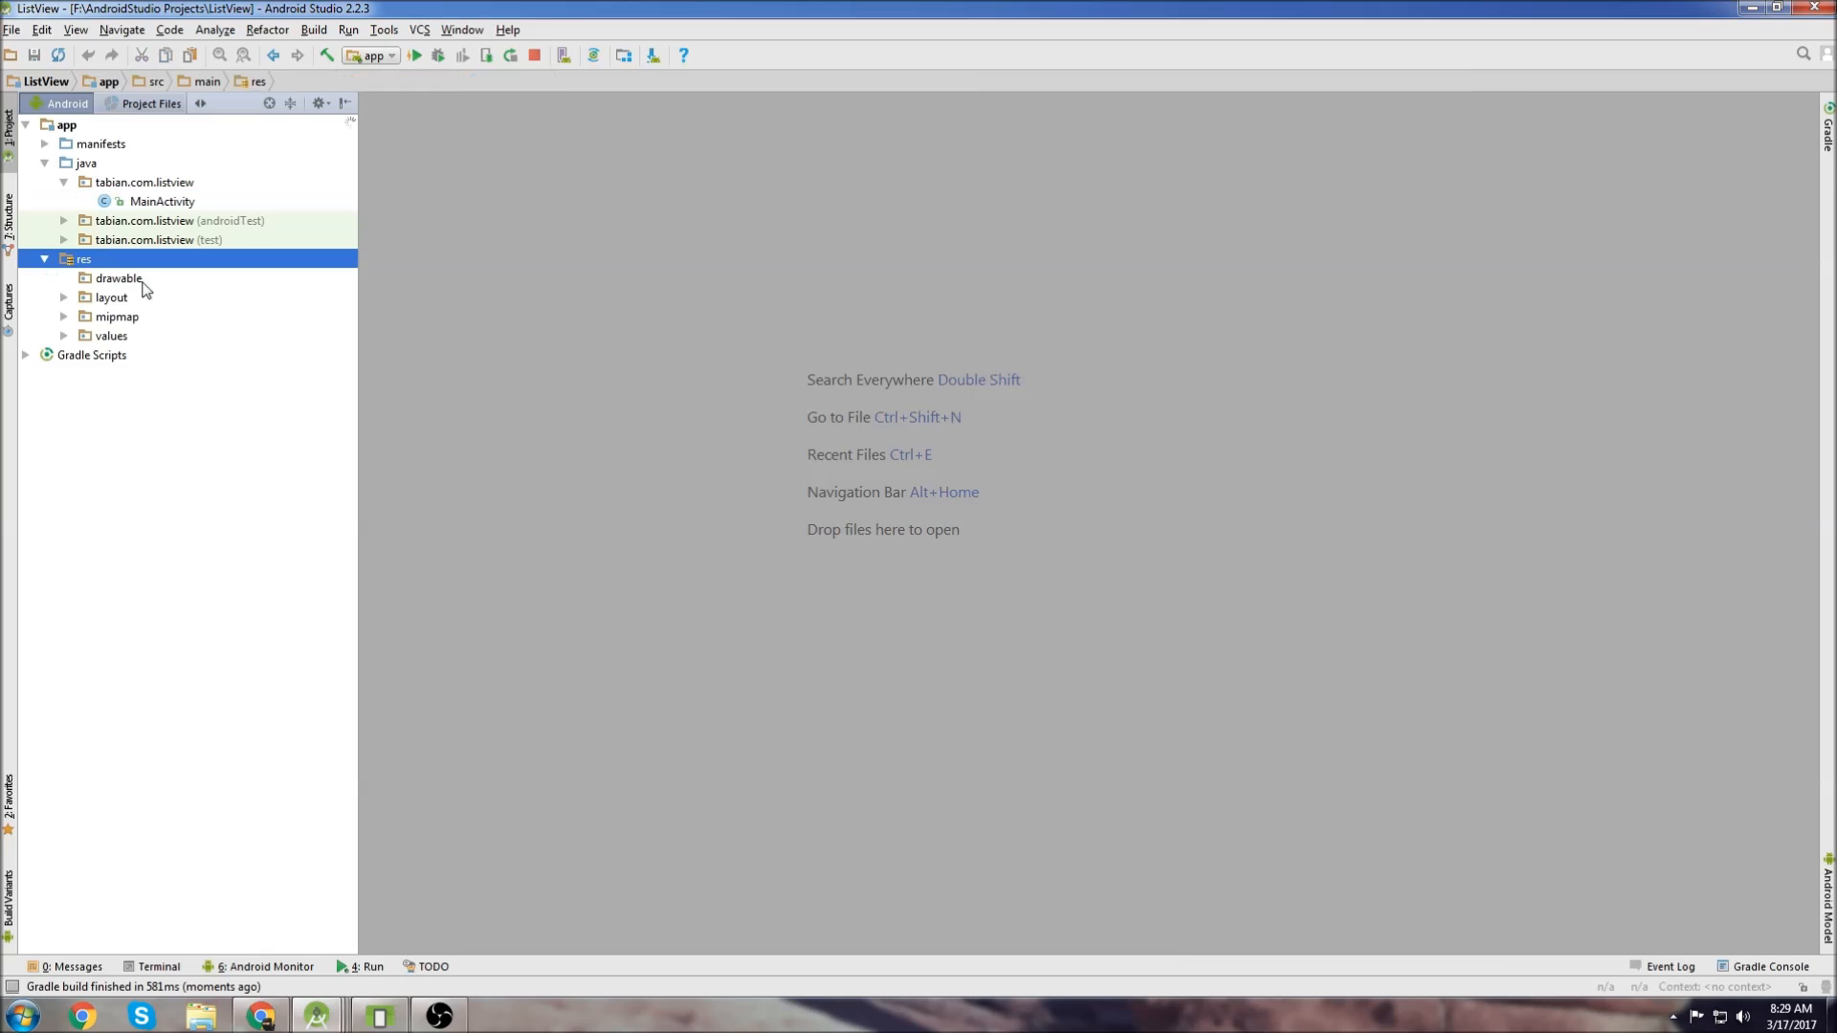
left_click(111, 297)
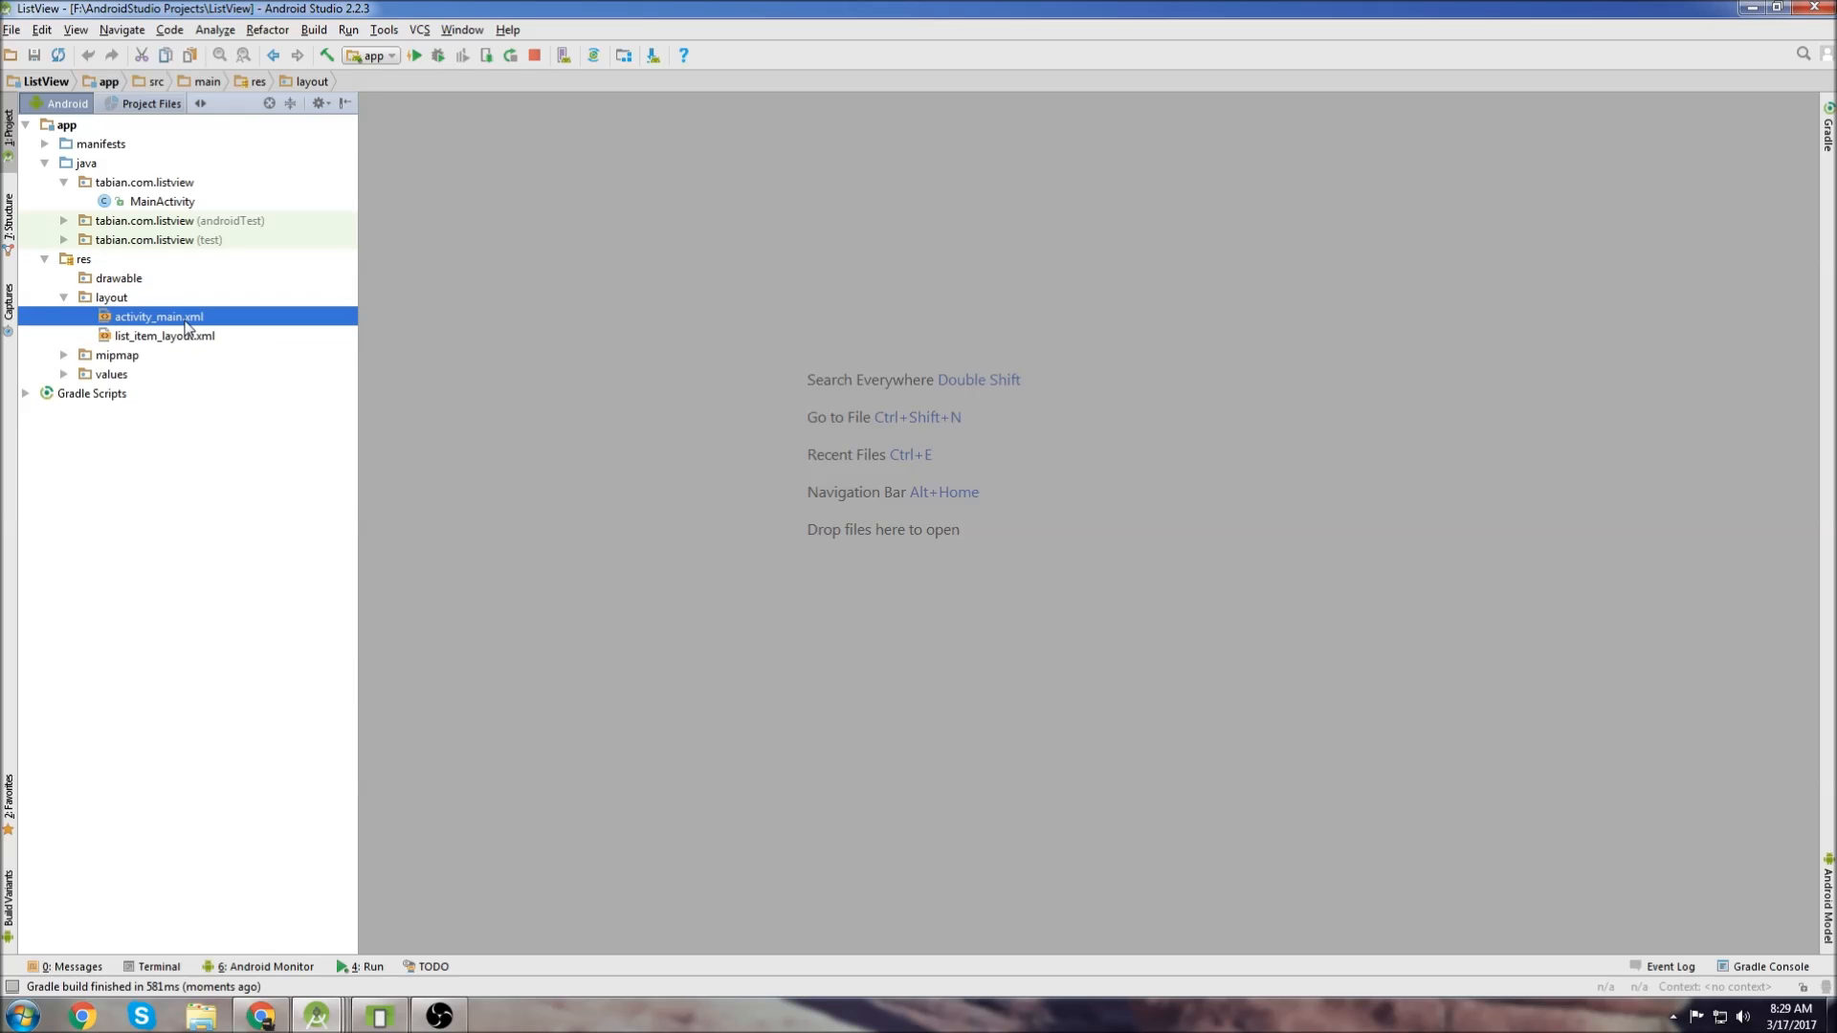
double_click(158, 317)
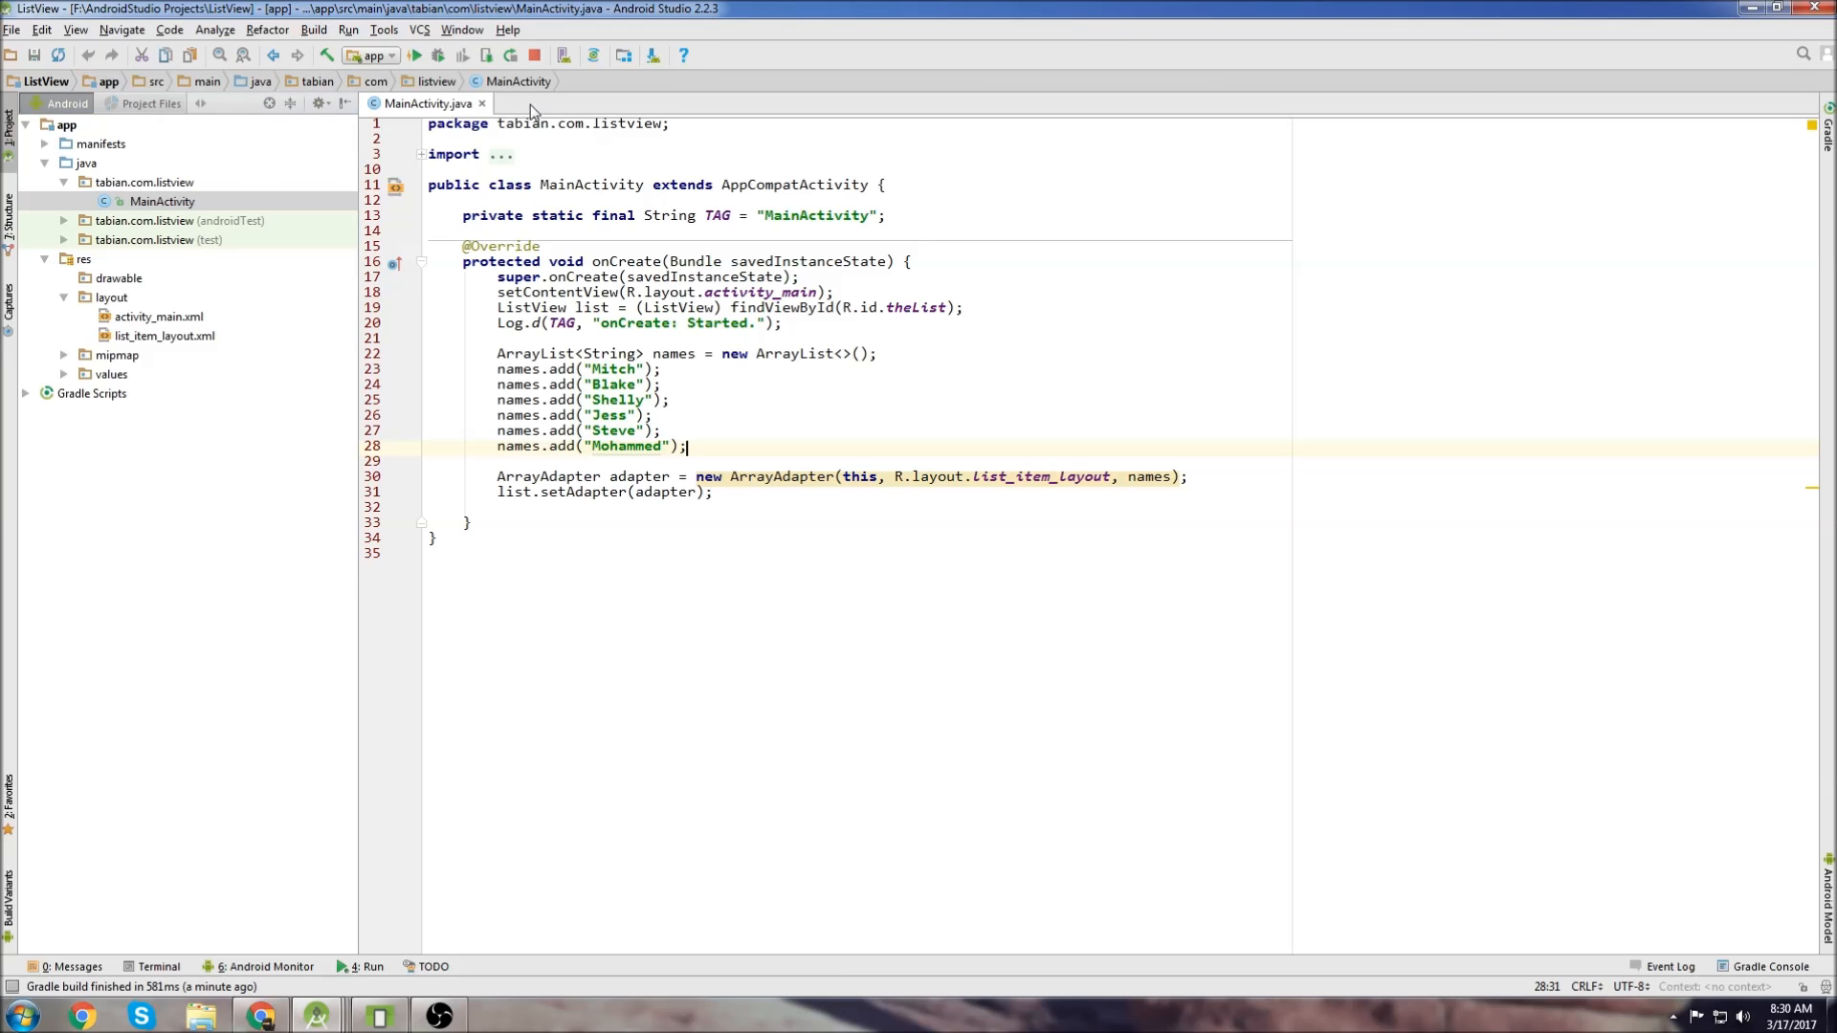
Get EditText theFilter from R.id.searchFilter and attach an empty TextWatcher with addTextChangedListener
type("EditText fil")
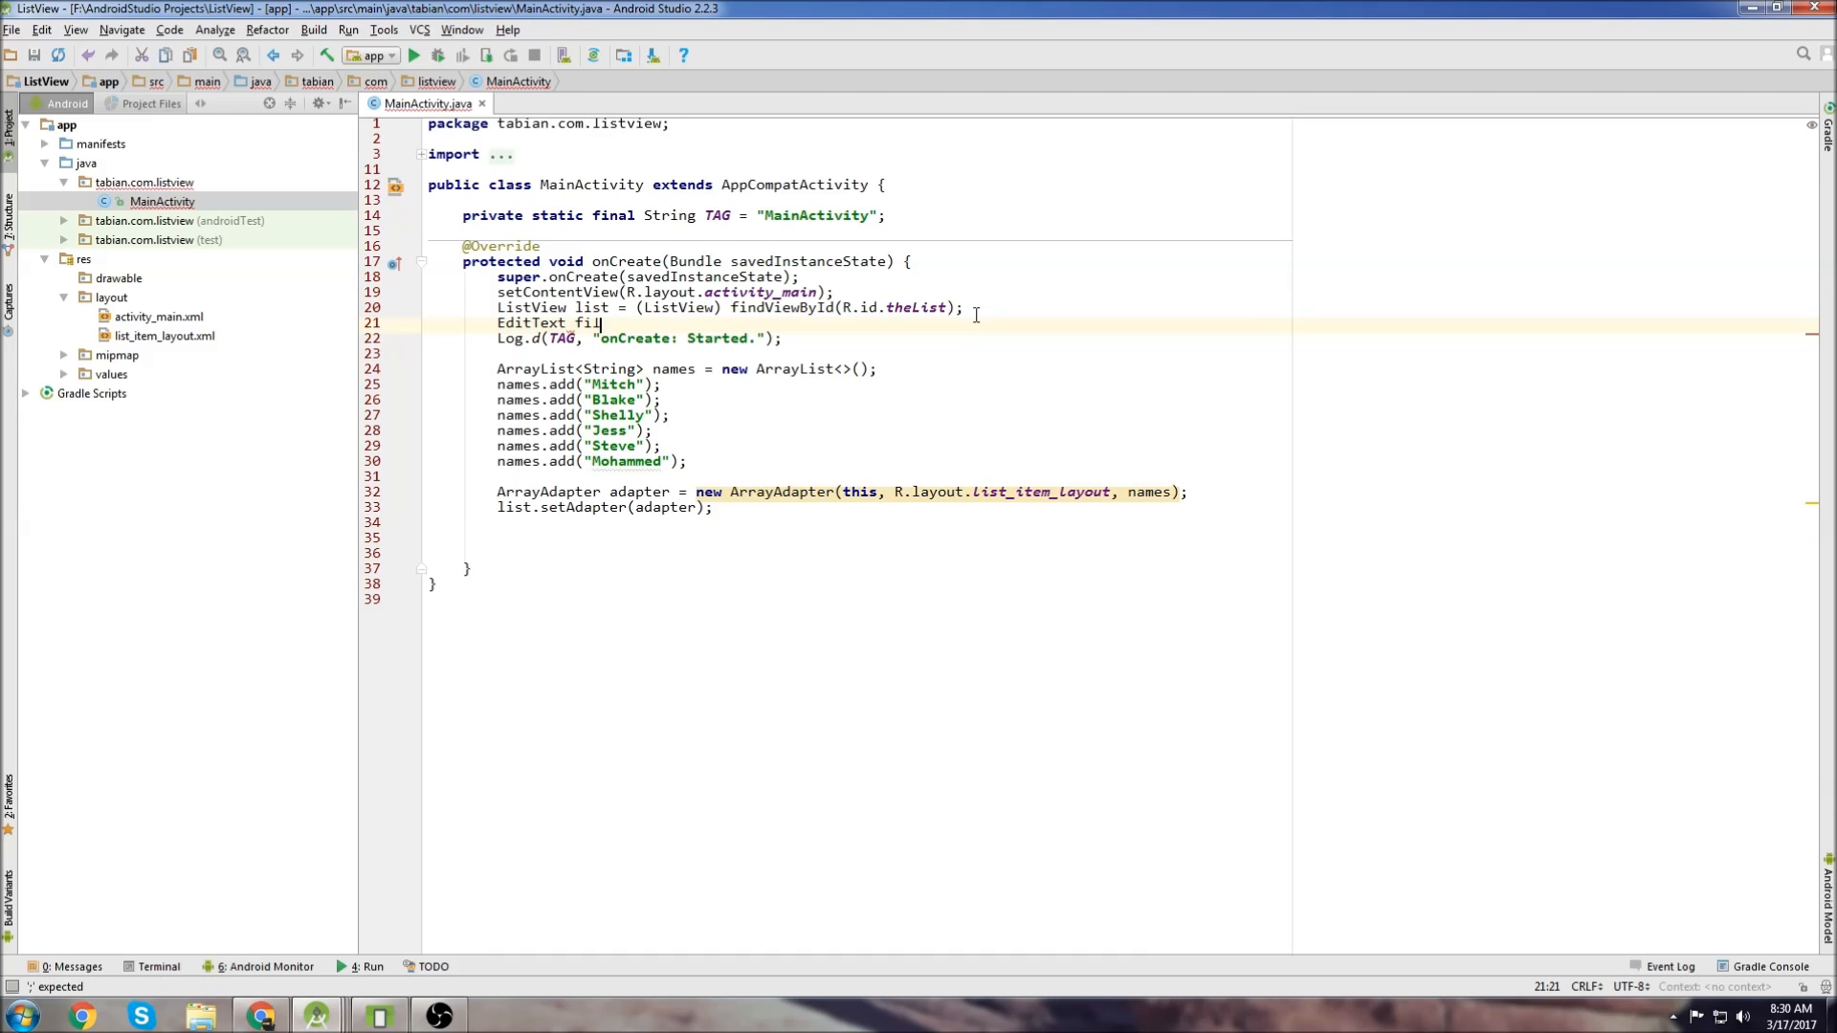
type("theFilter = (EditText) findViewById(R.id.searchFilter);")
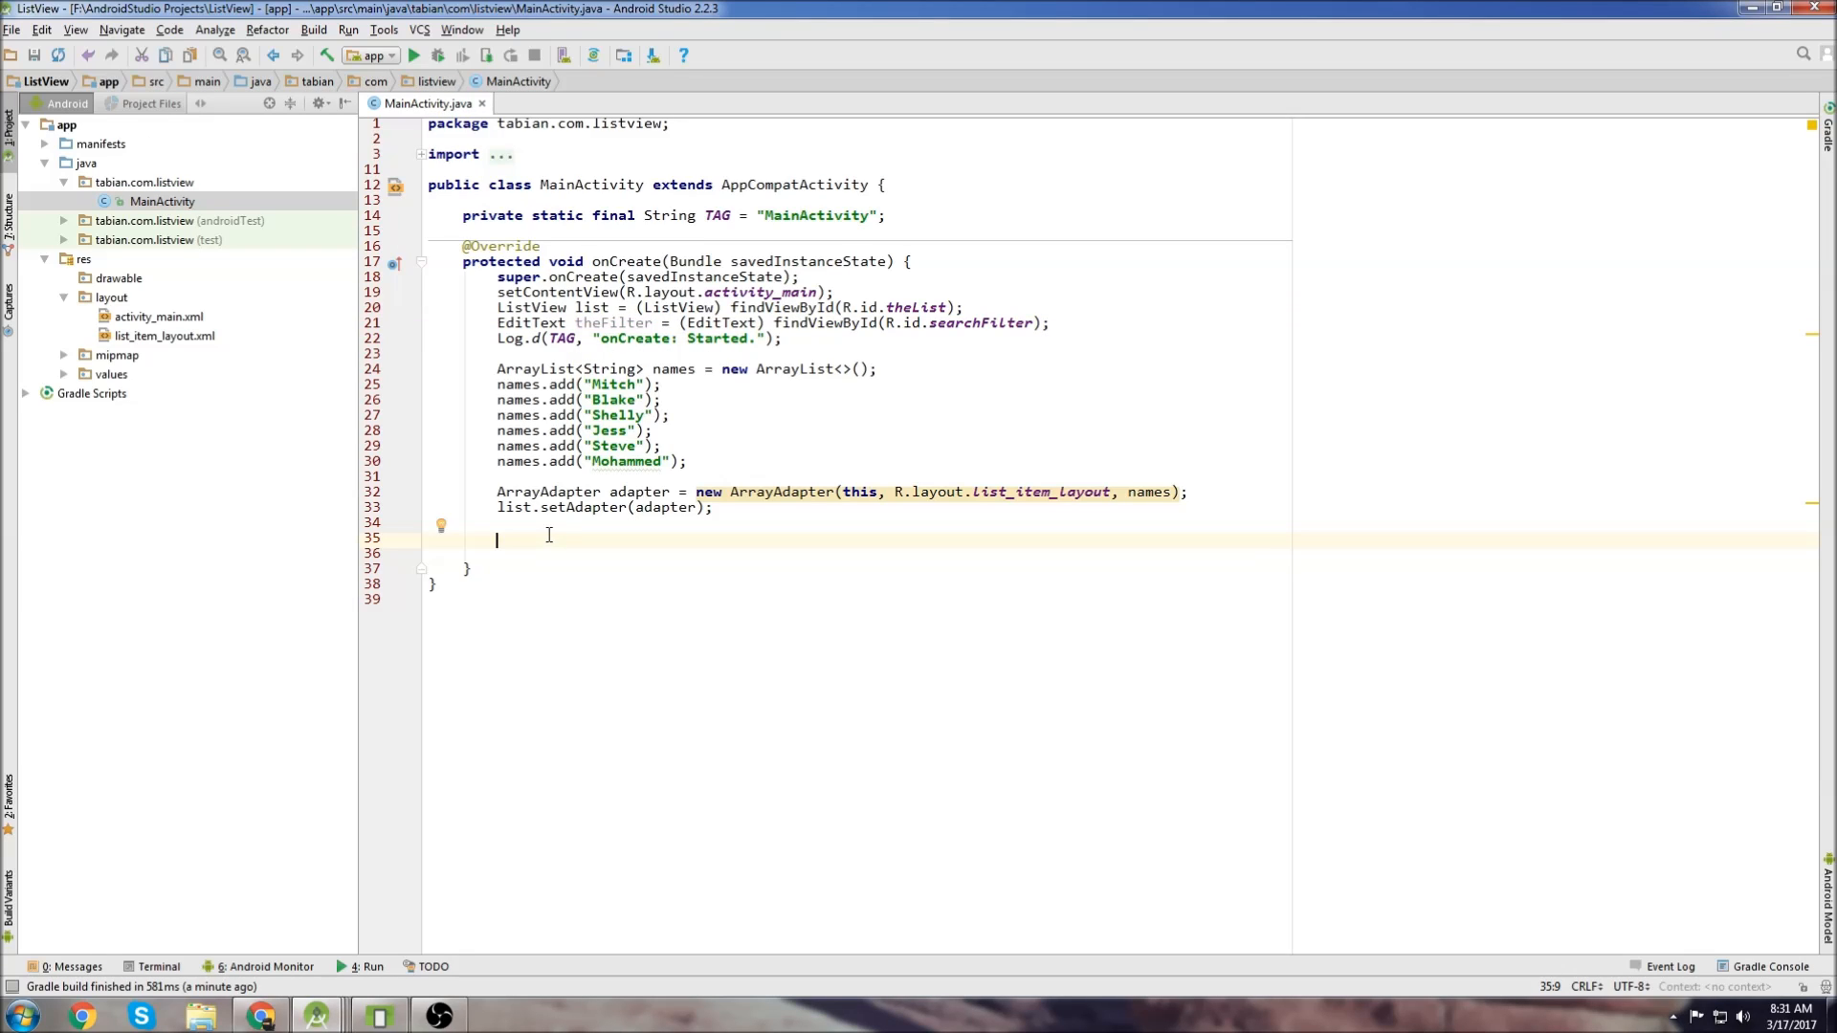
type("theFilter.se")
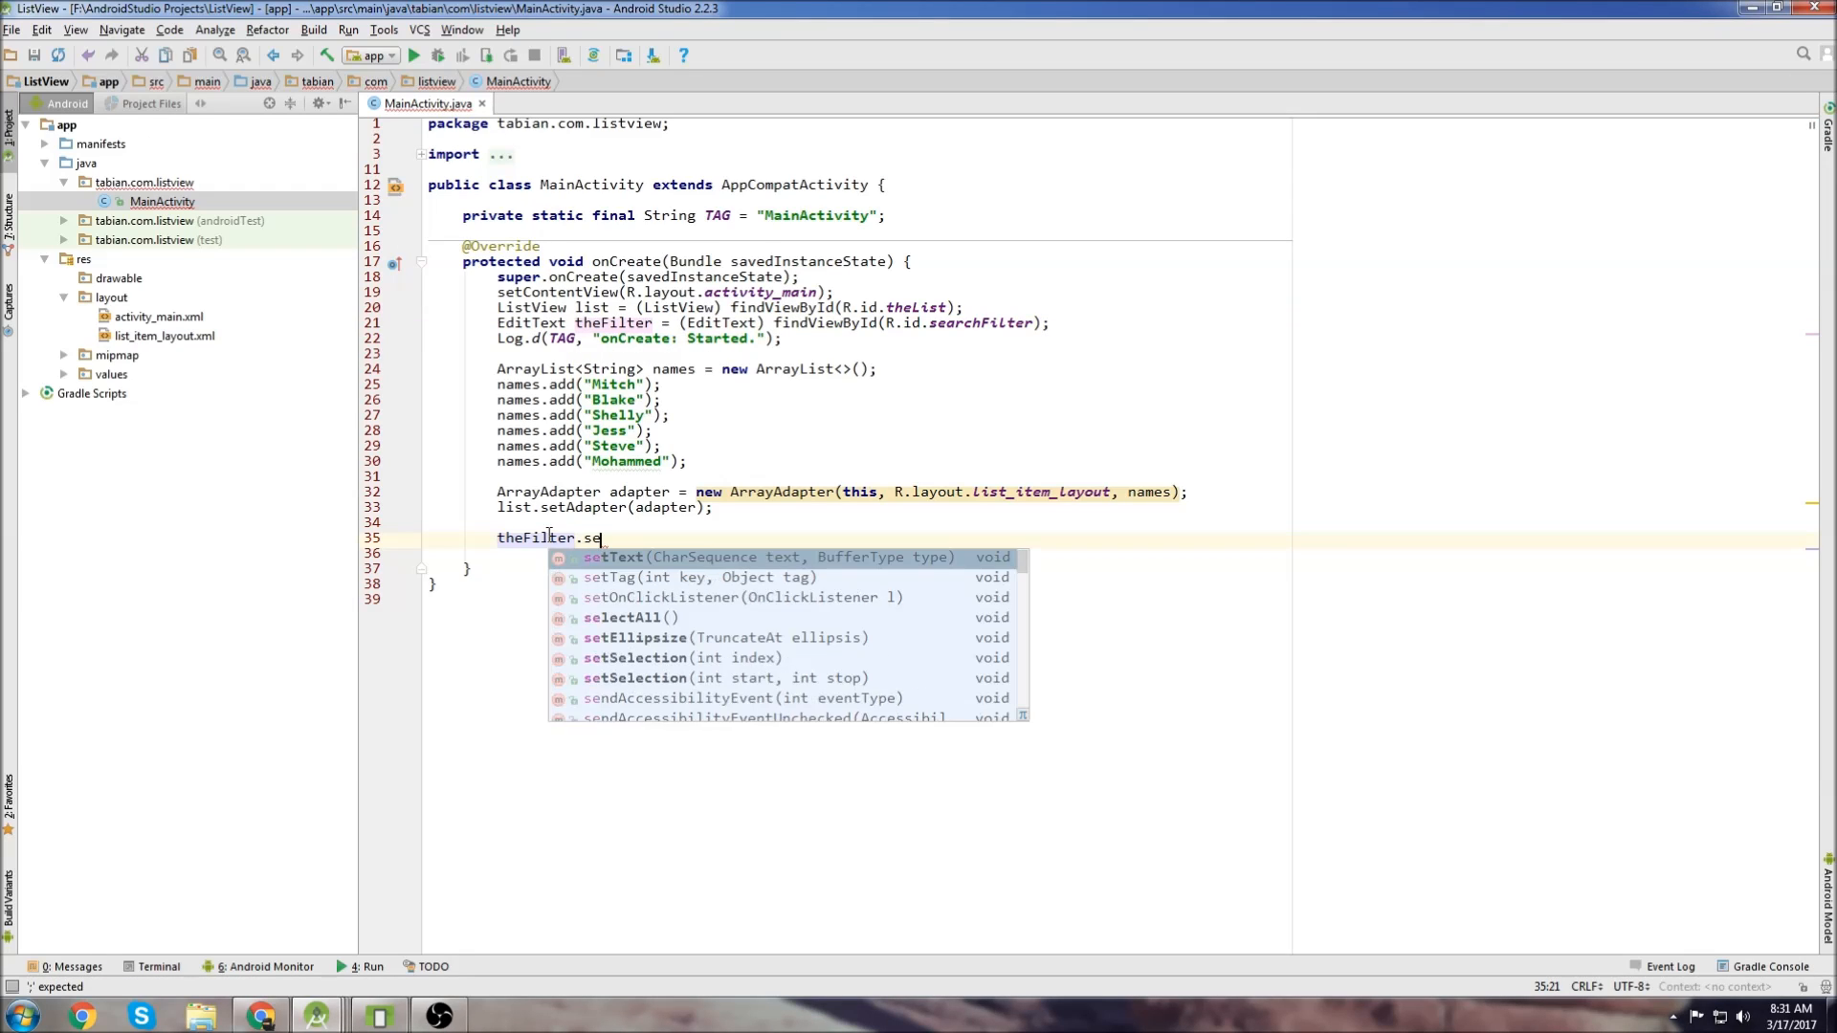
type("addTextChangedListener(new TextWatcher() {")
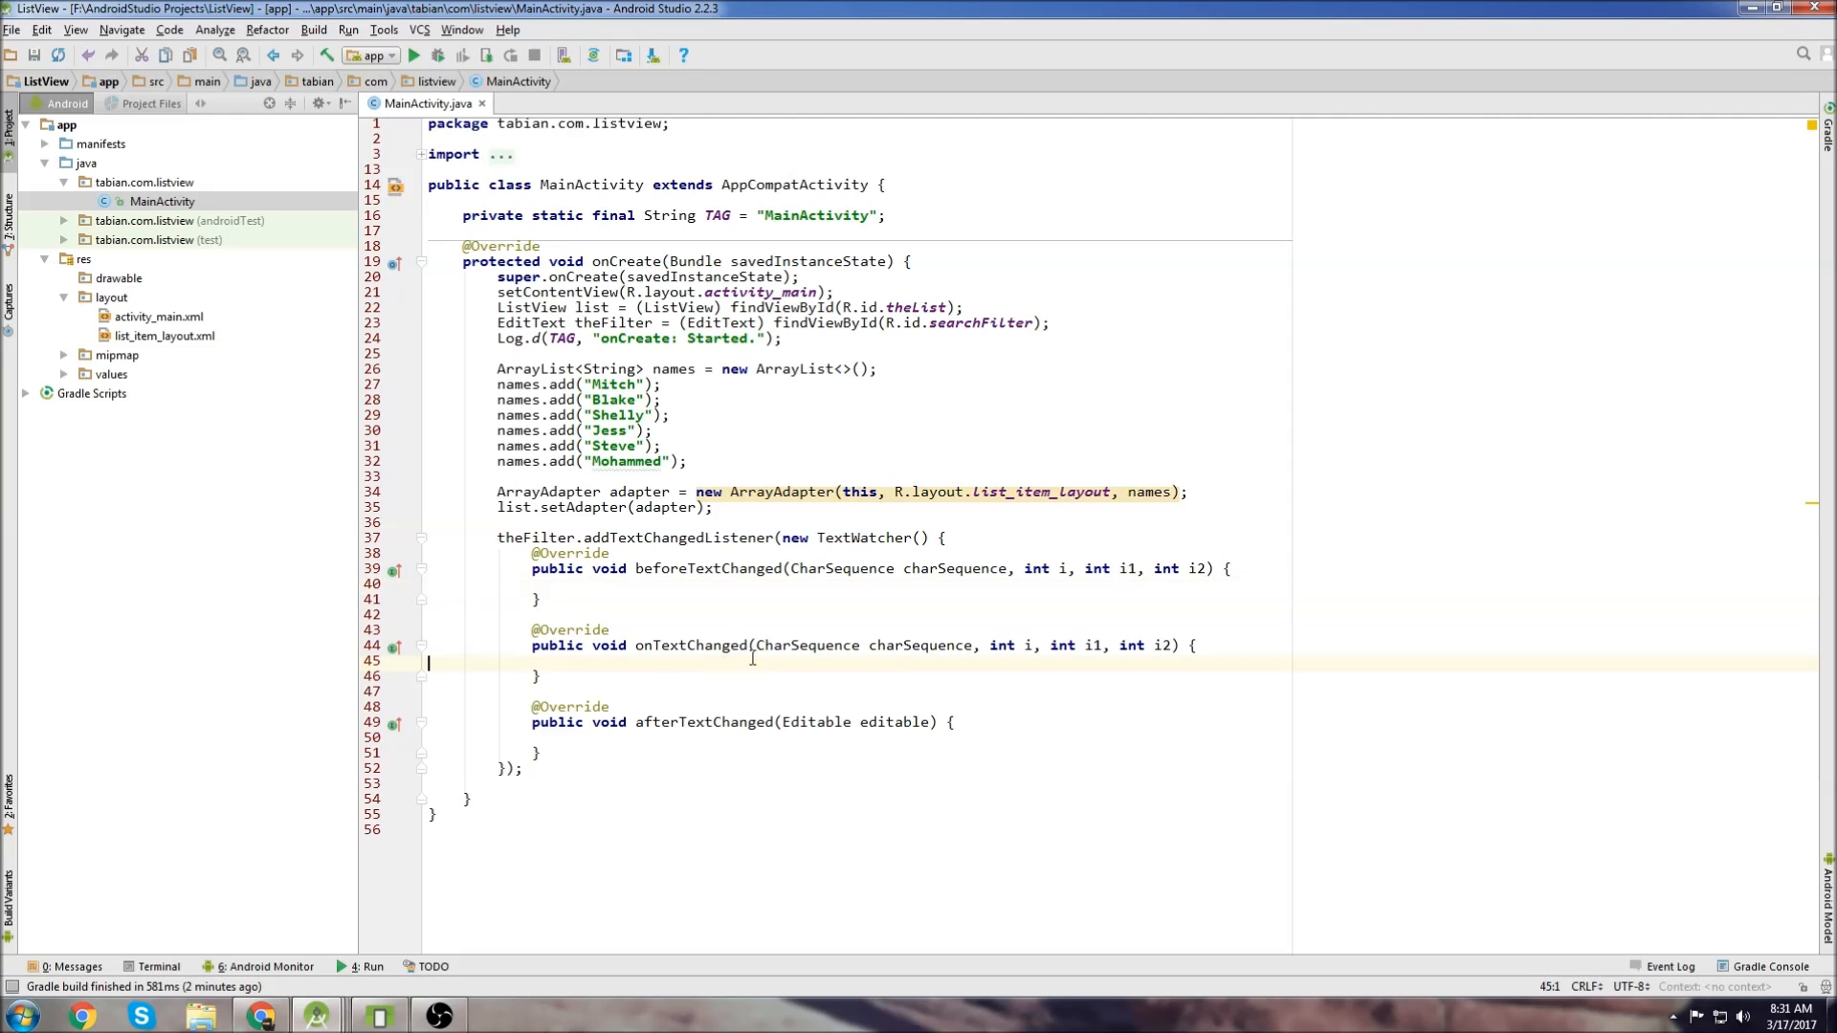
Make the adapter a private ArrayAdapter field and call adapter.getFilter().filter(charSequence) in onTextChanged
type("(MainActivity.thios)")
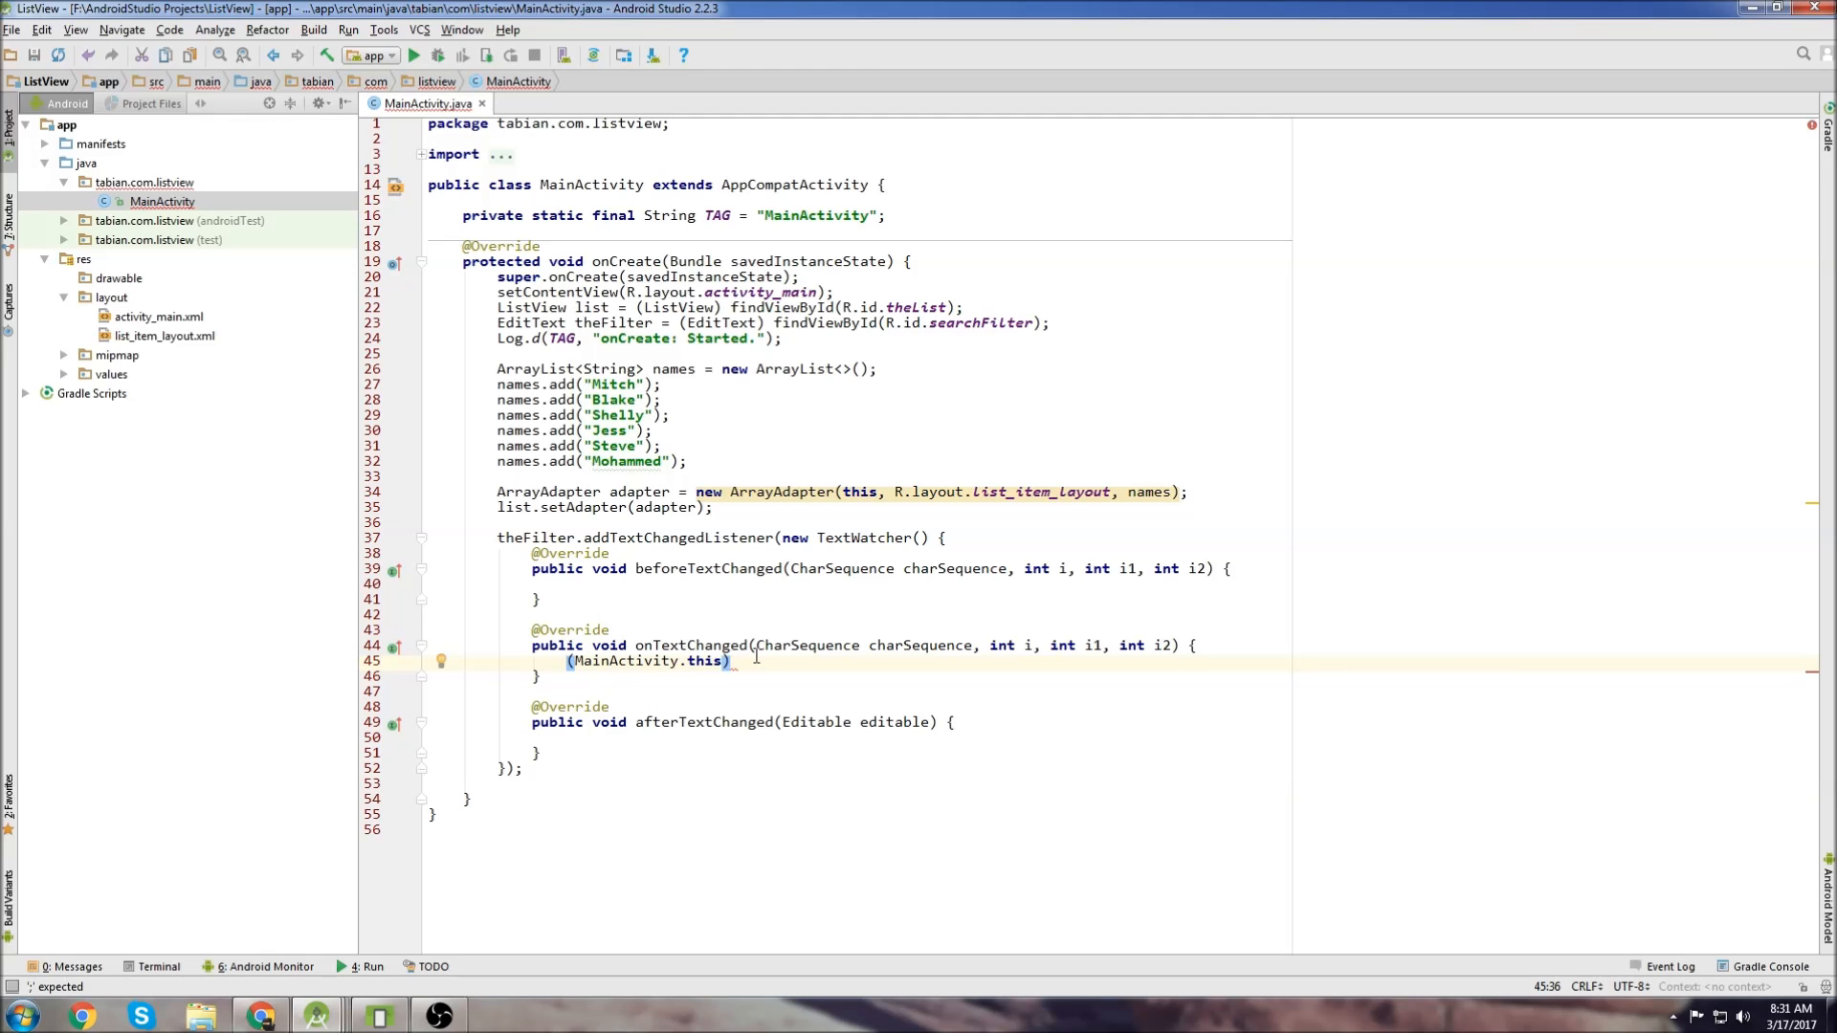
type(".ada")
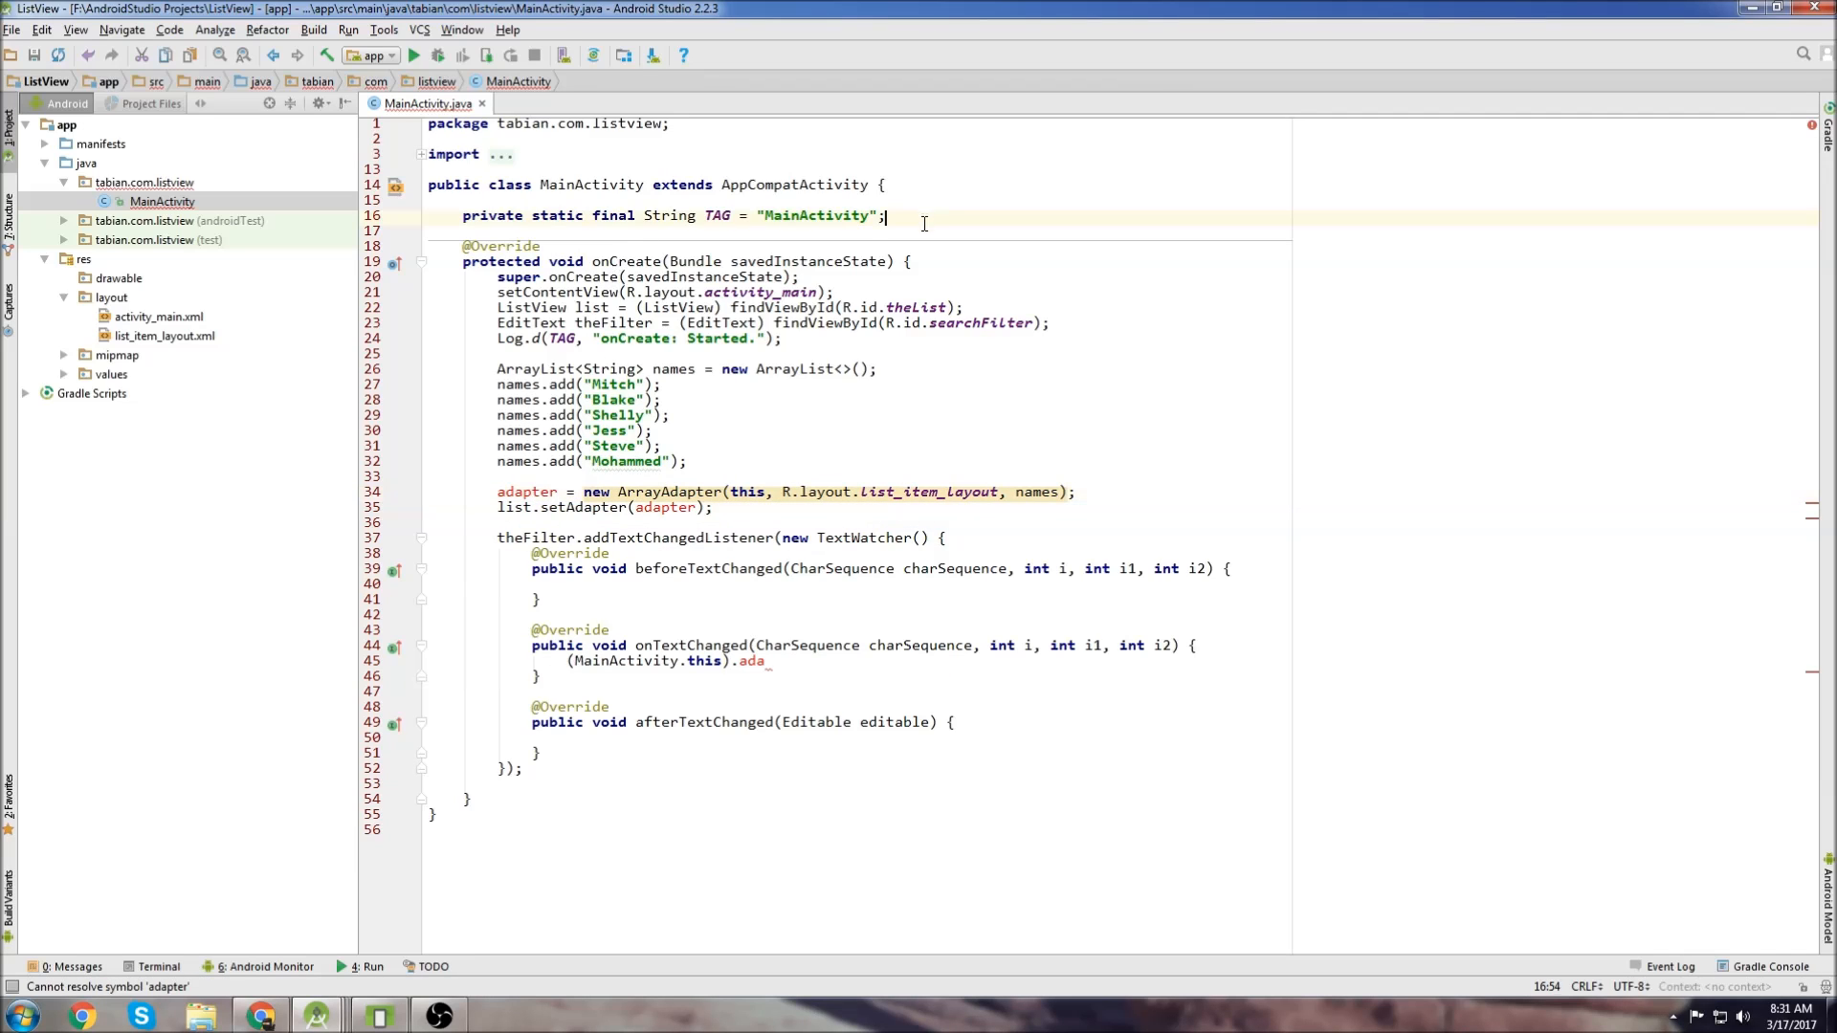
type("ArrayAdapter adapter;")
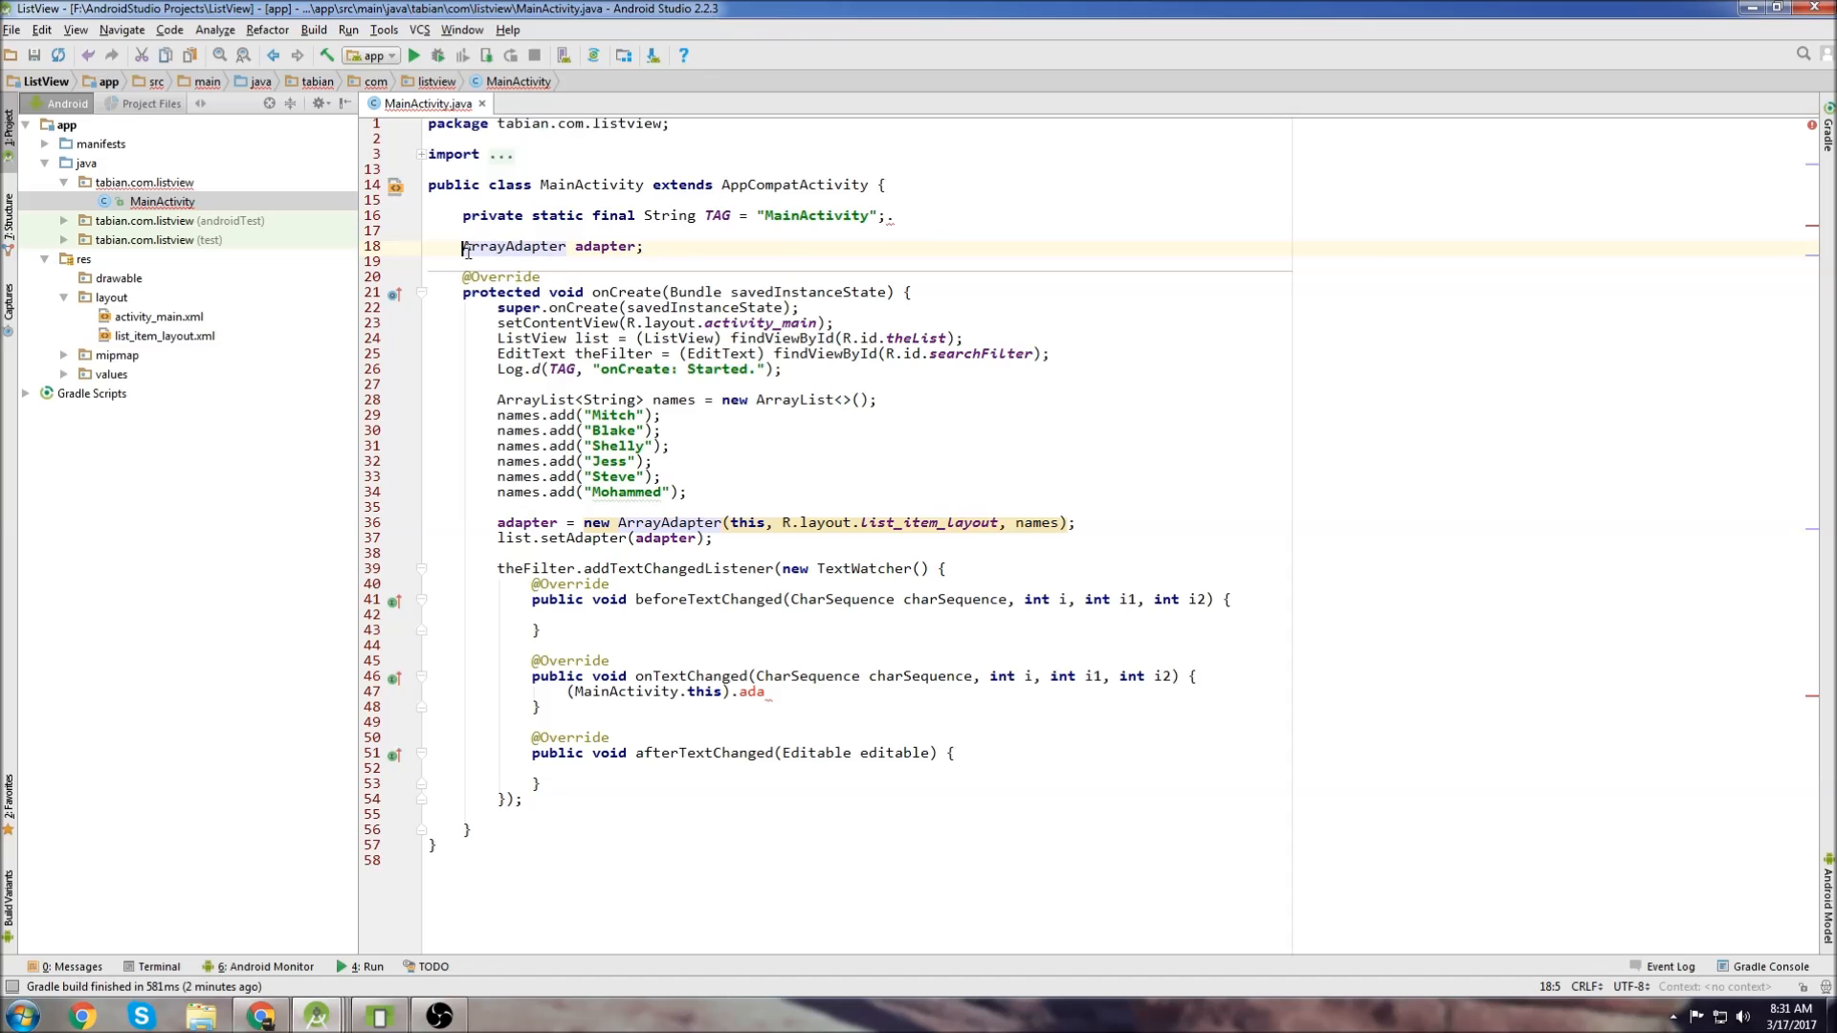
type("private")
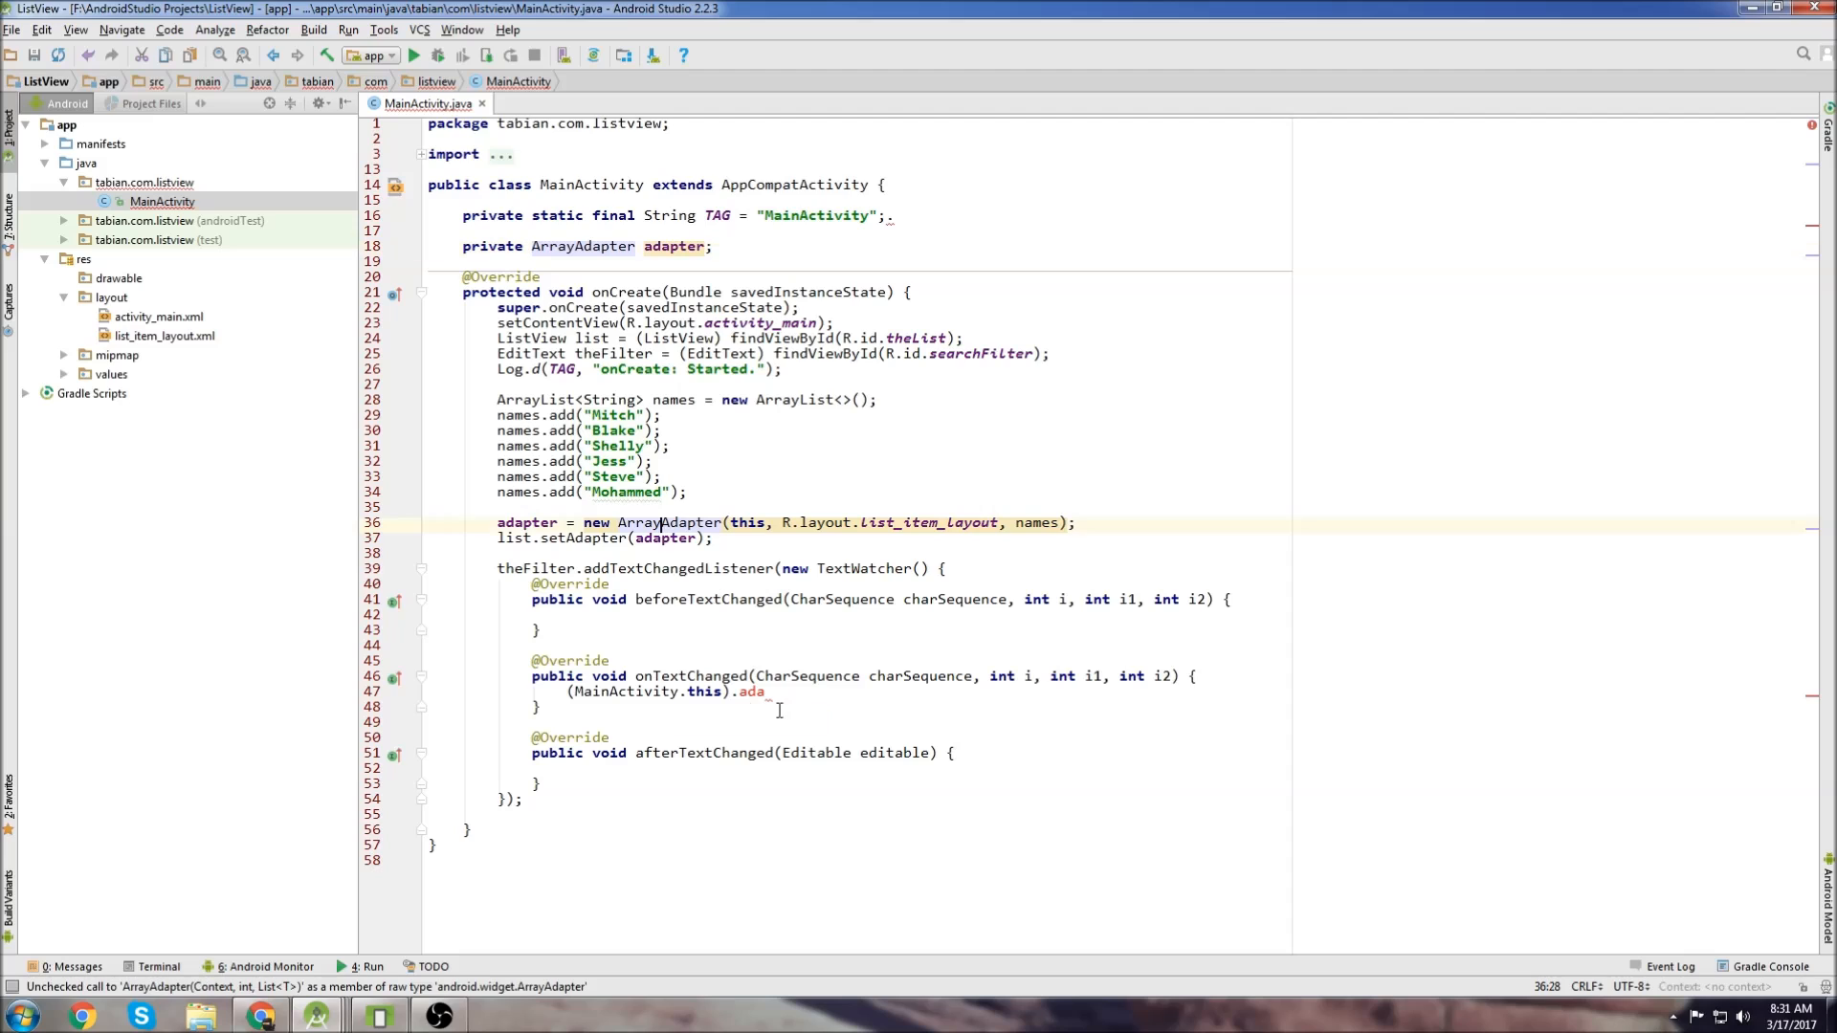
type("adapter.g")
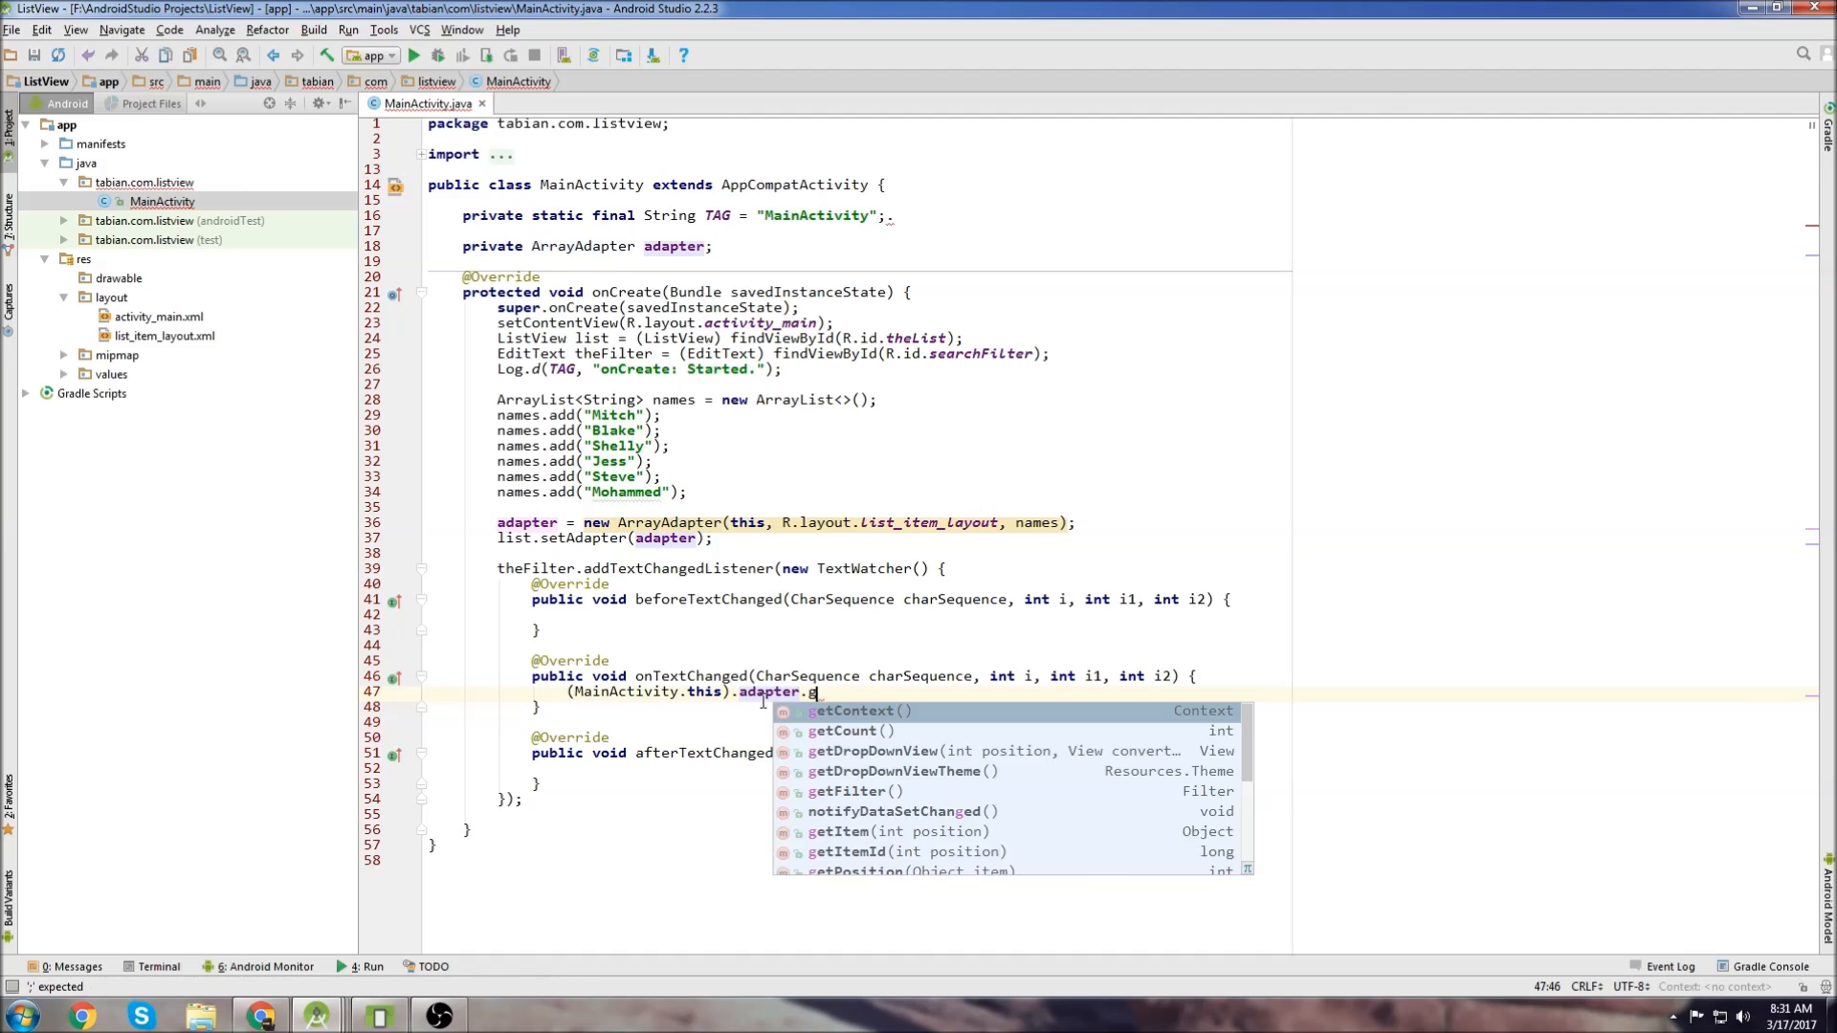
type("etFilter().filter(charSequence);")
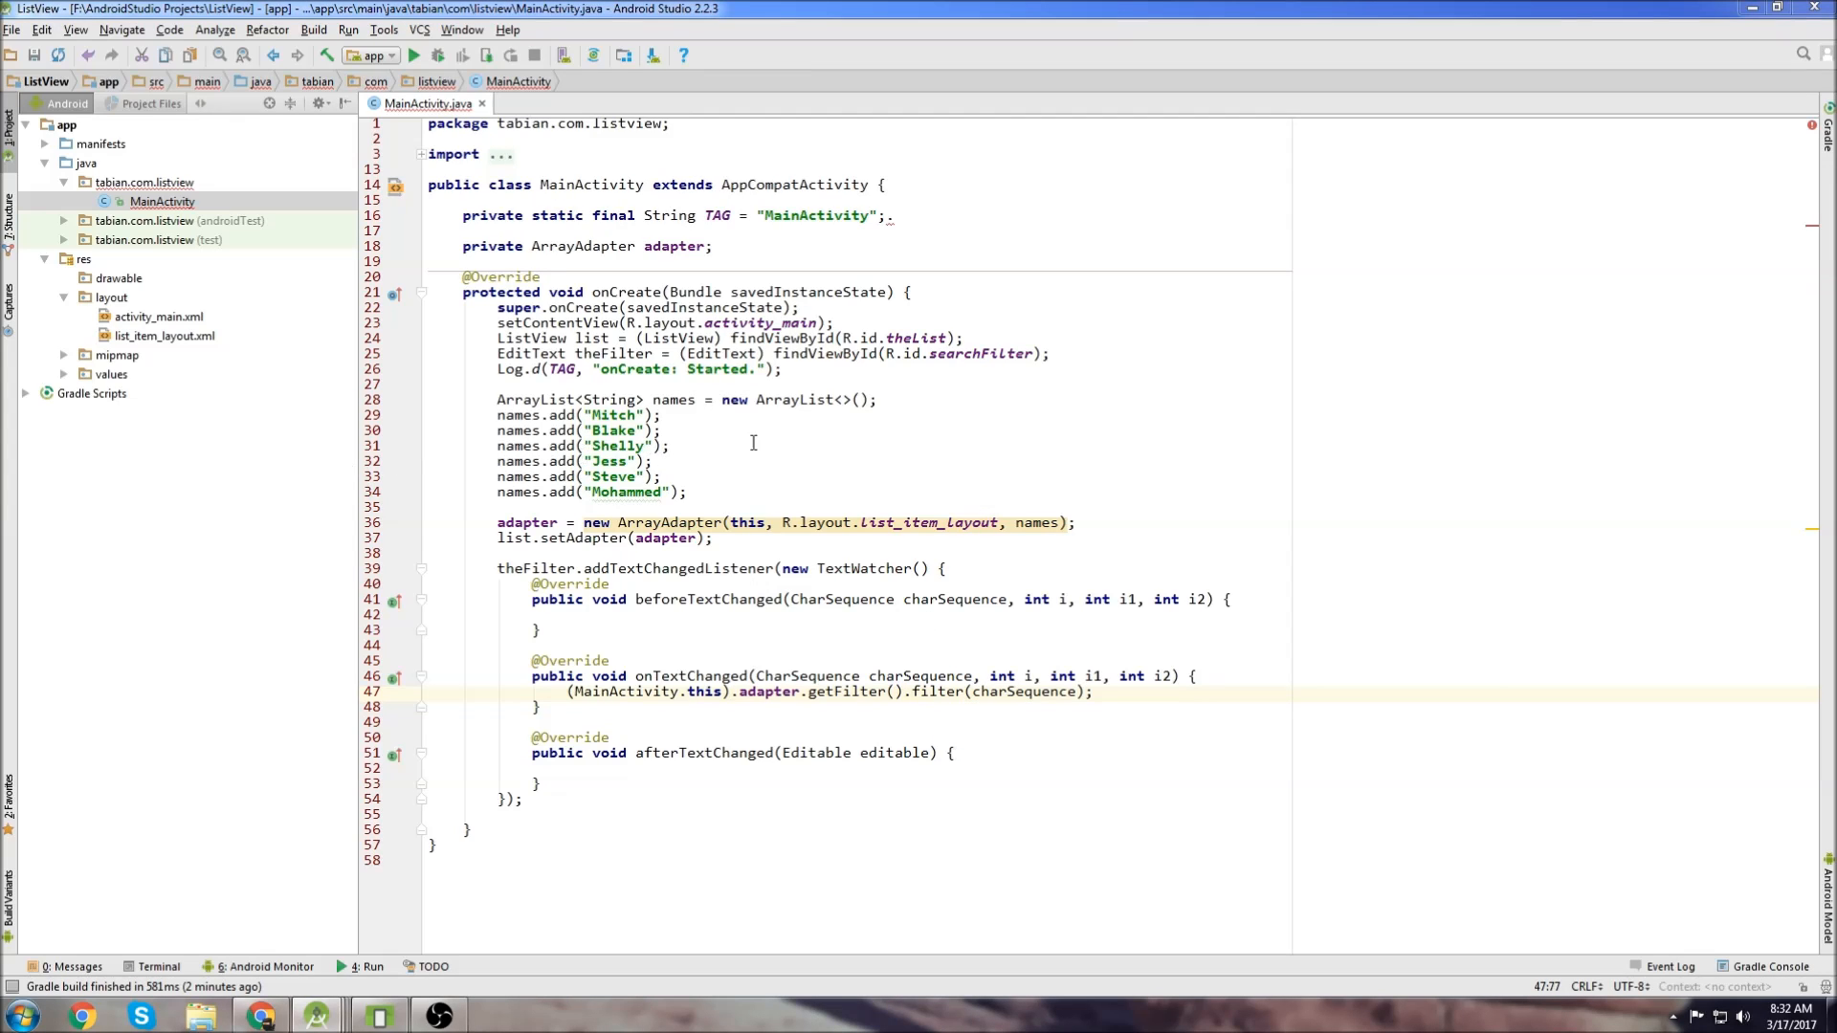
Rerun the updated app on the Nexus 5 emulator deployment target
left_click(884, 214)
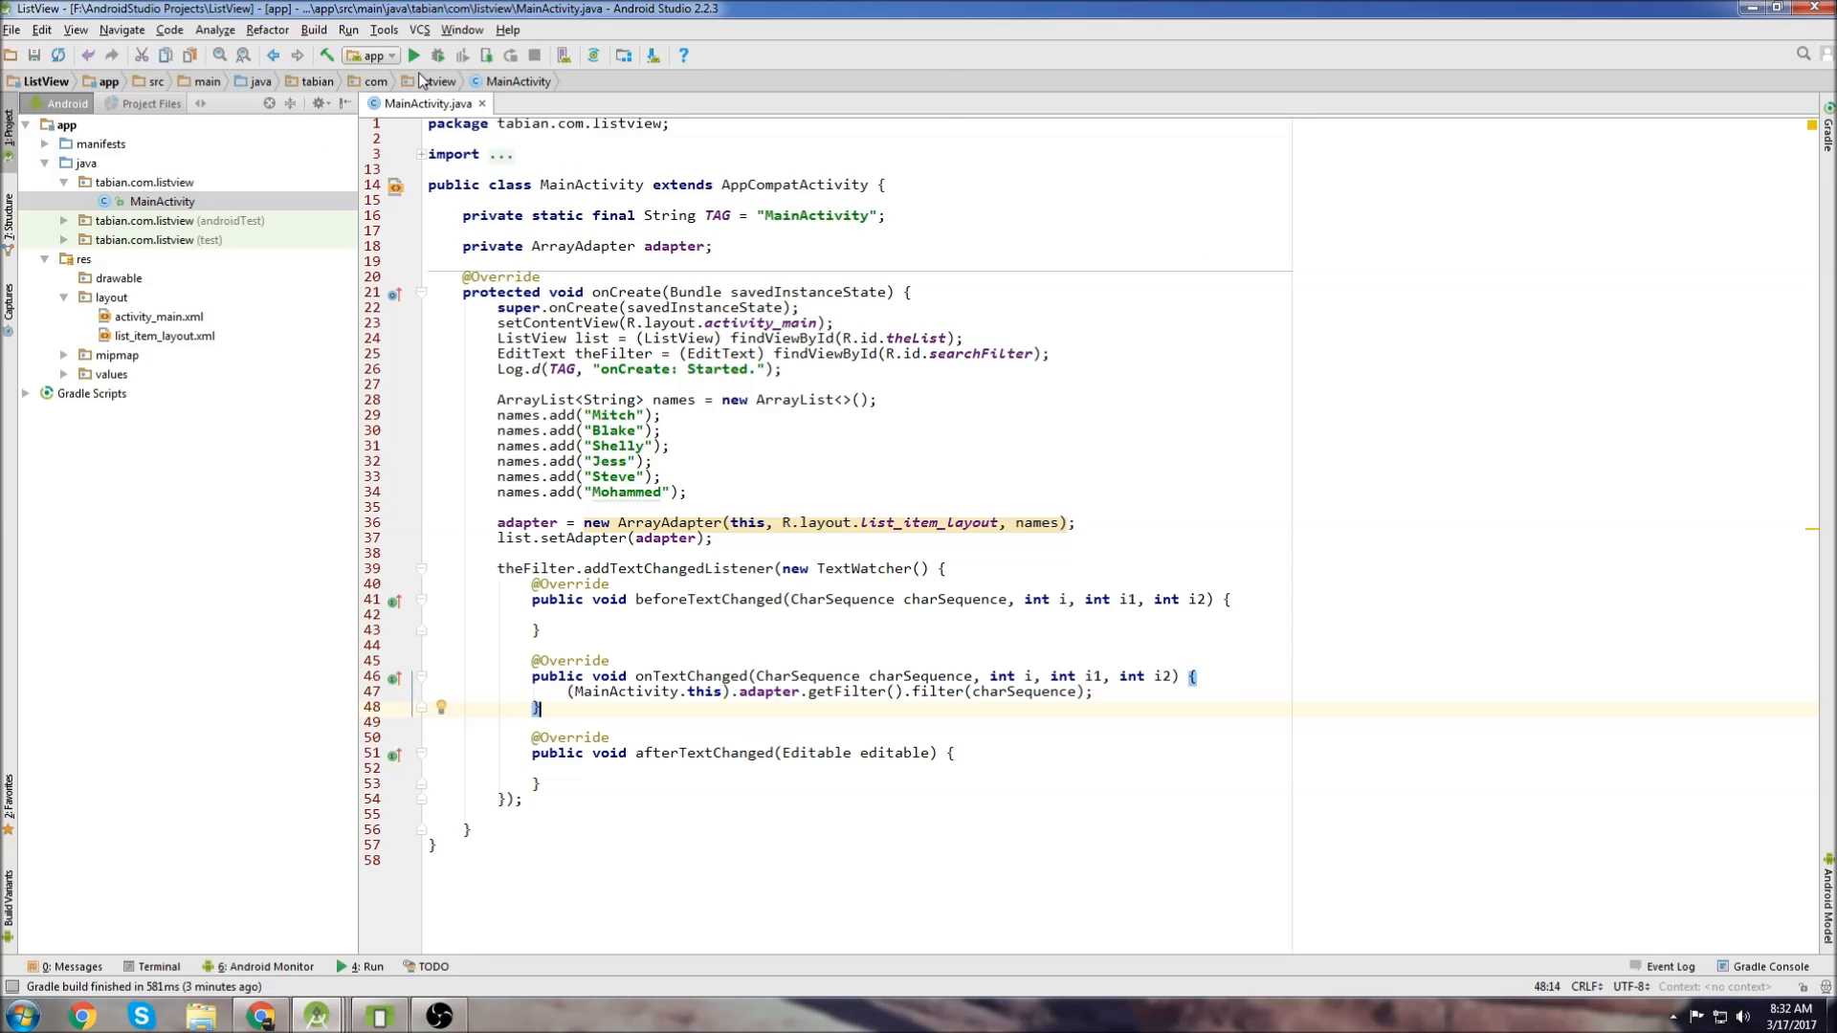
left_click(414, 56)
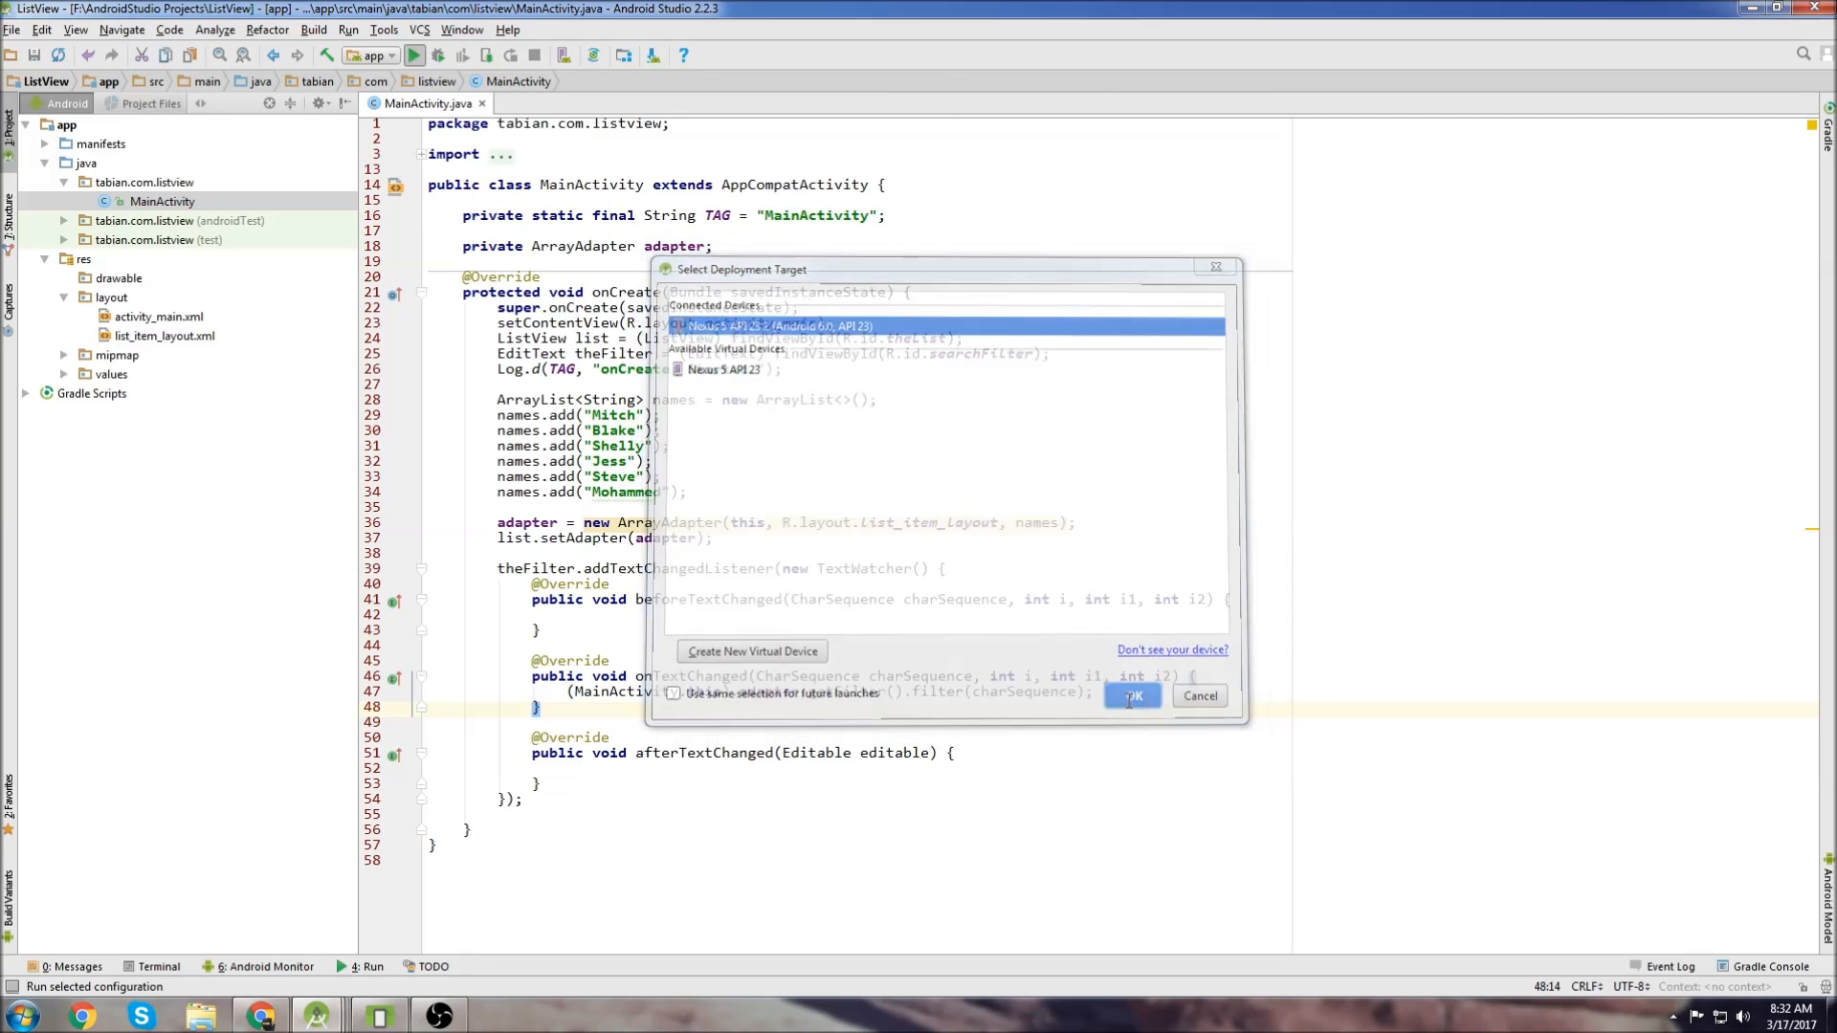
left_click(1131, 695)
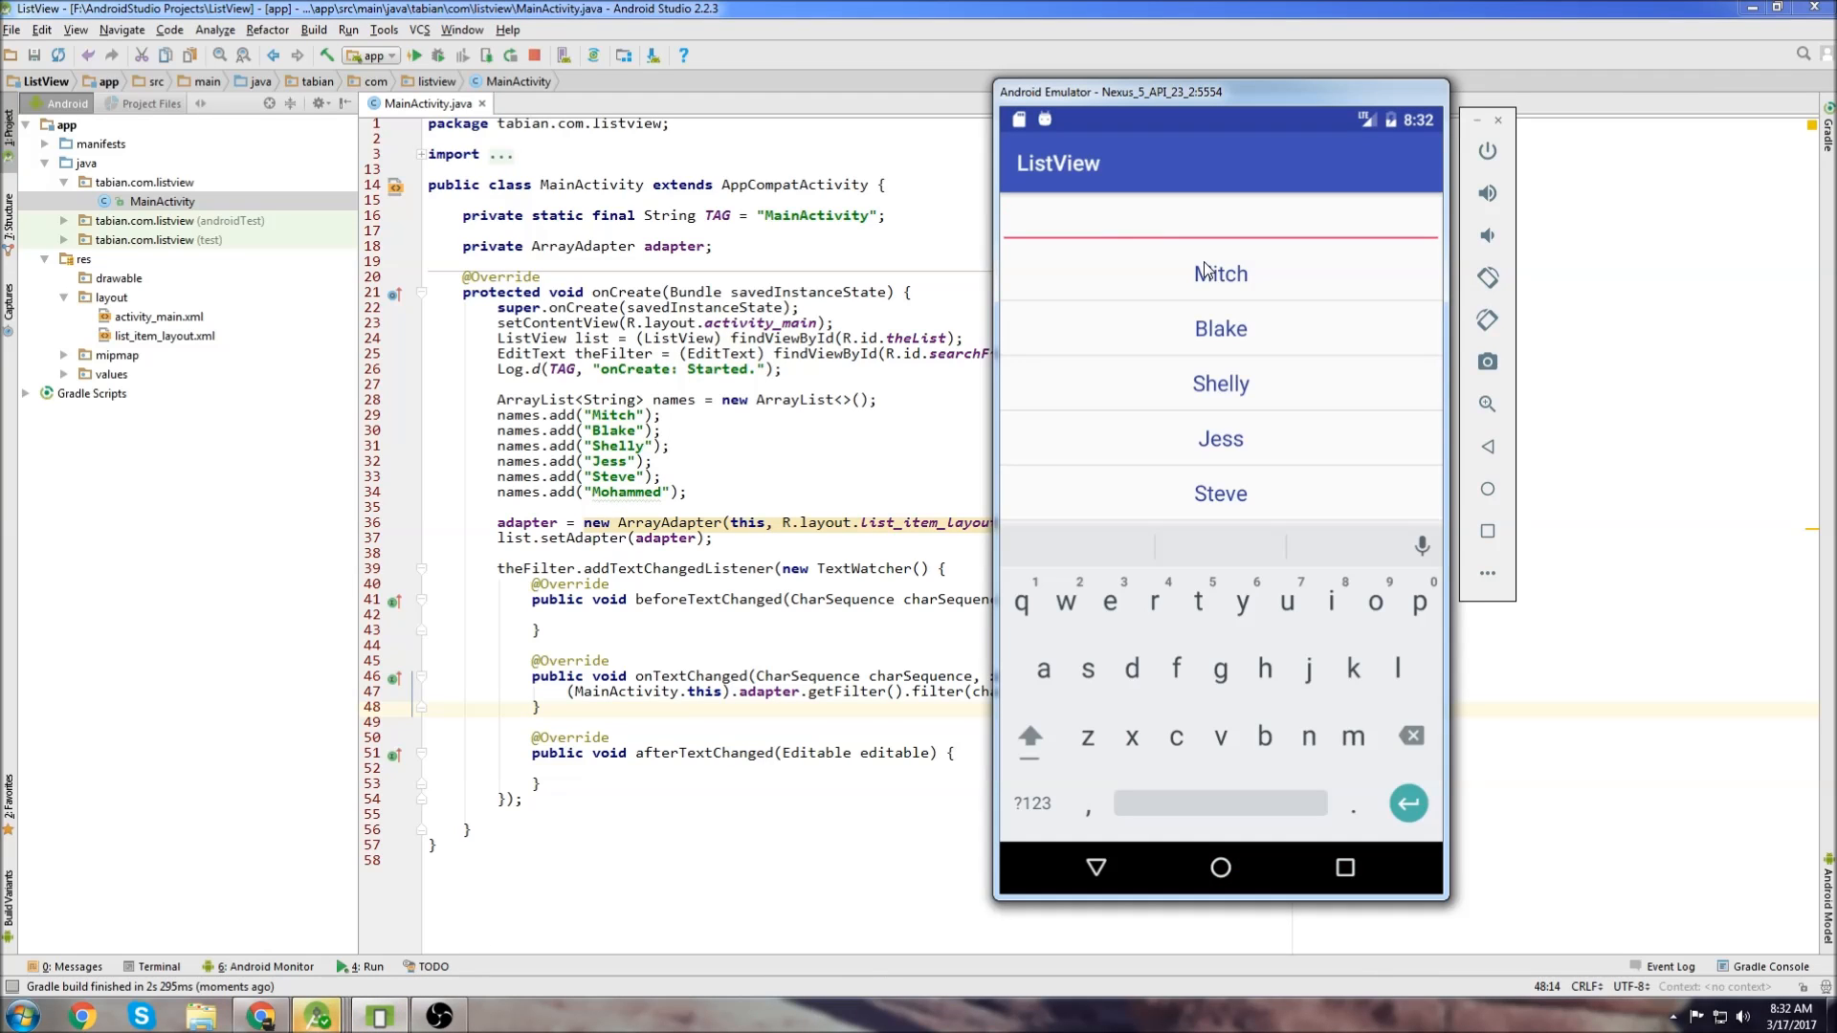
Test filtering by typing M, then J, in the emulator search field and clearing it
type("M")
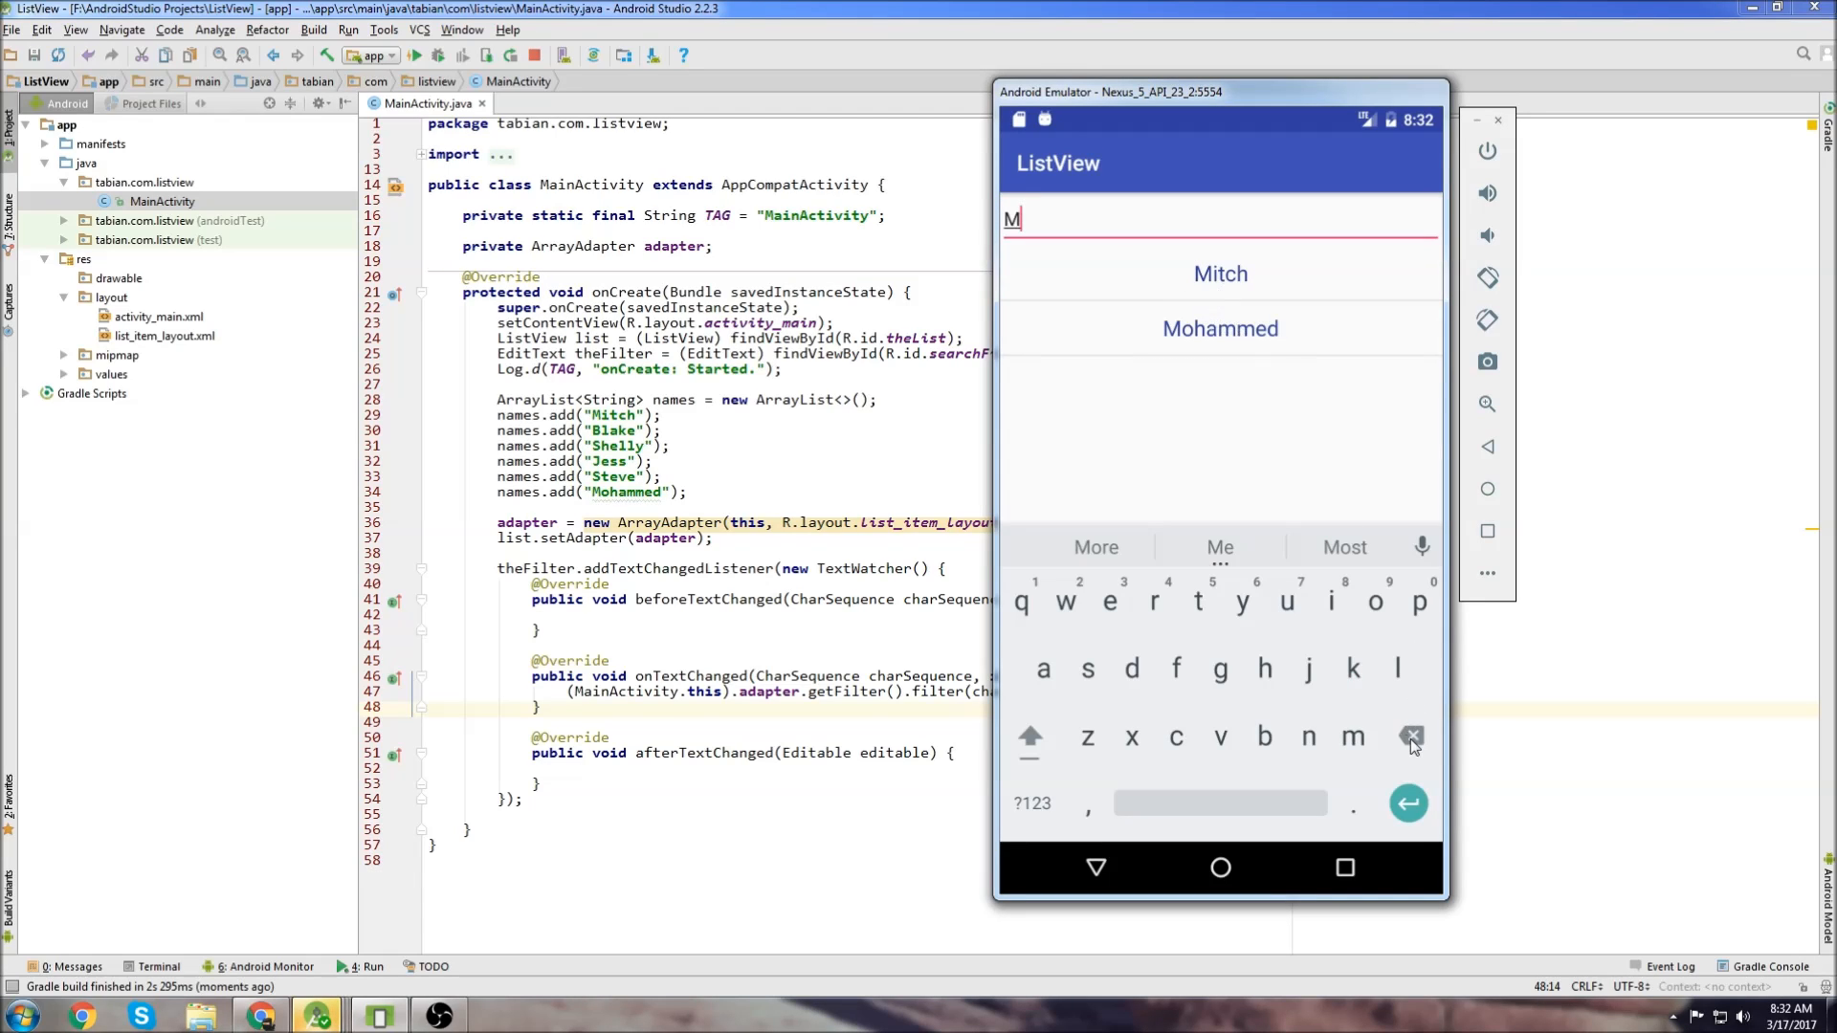
left_click(1411, 737)
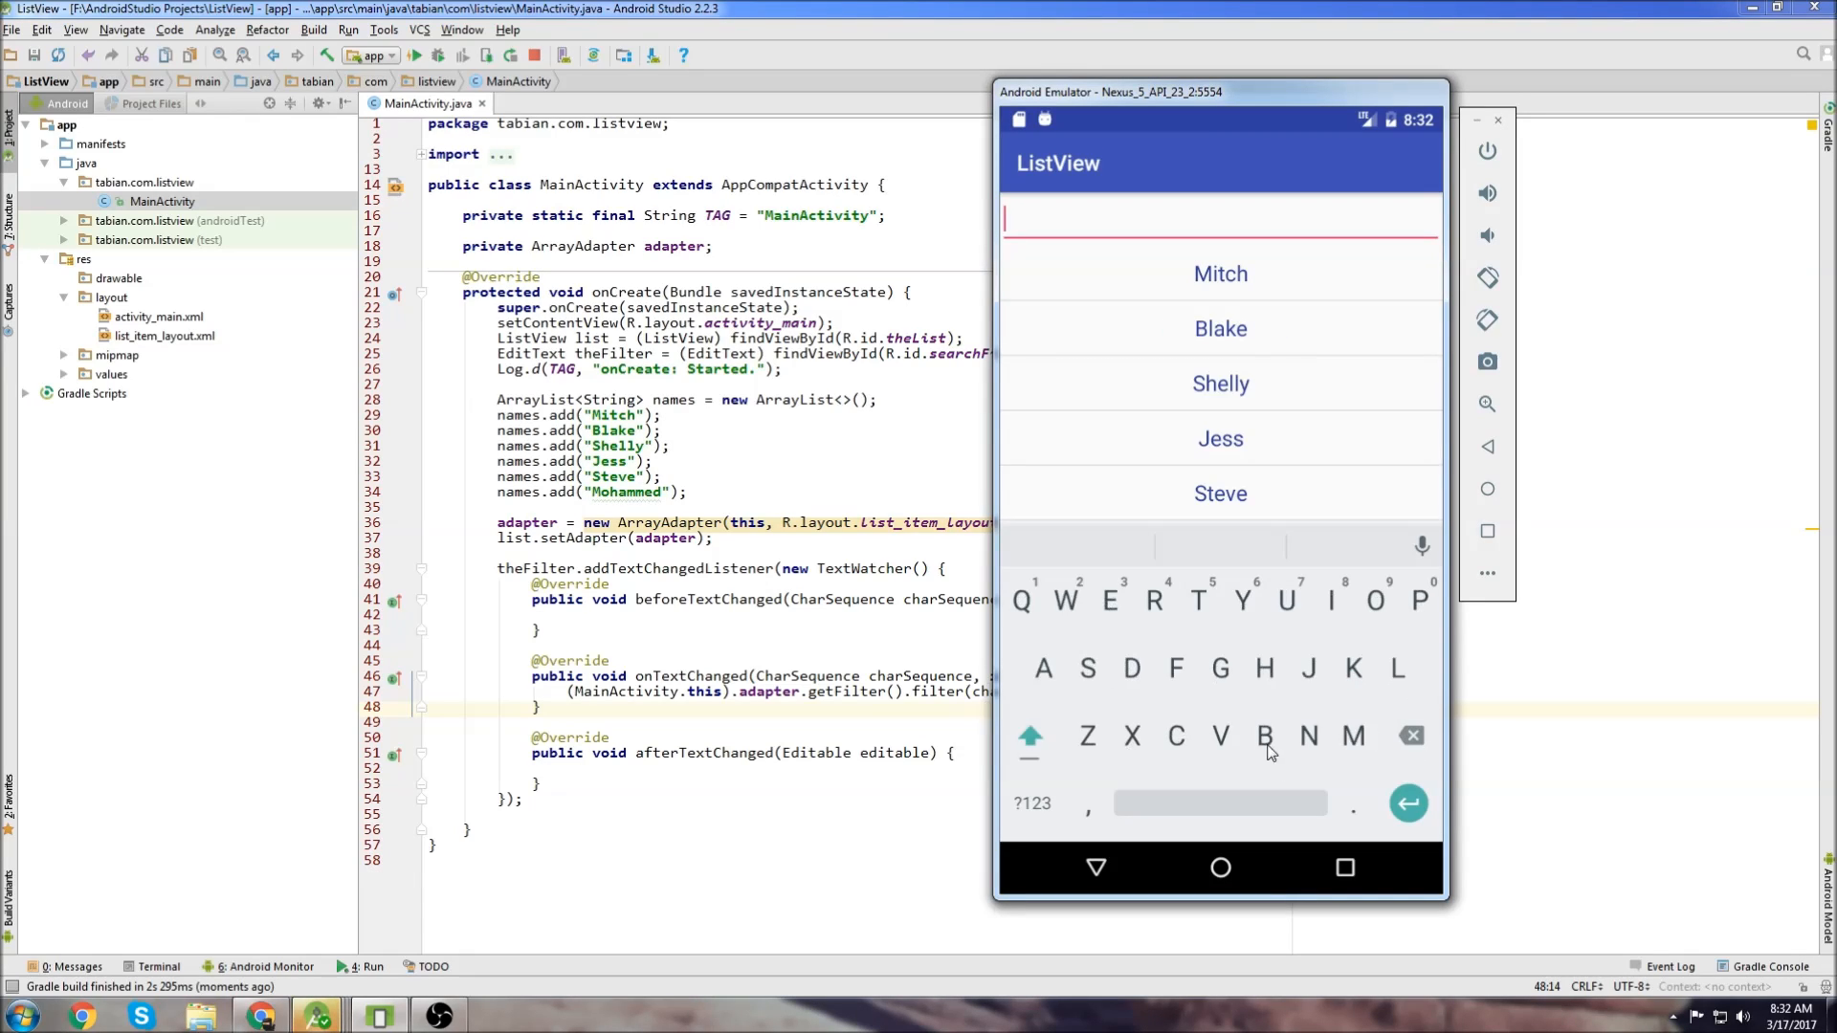
left_click(1030, 736)
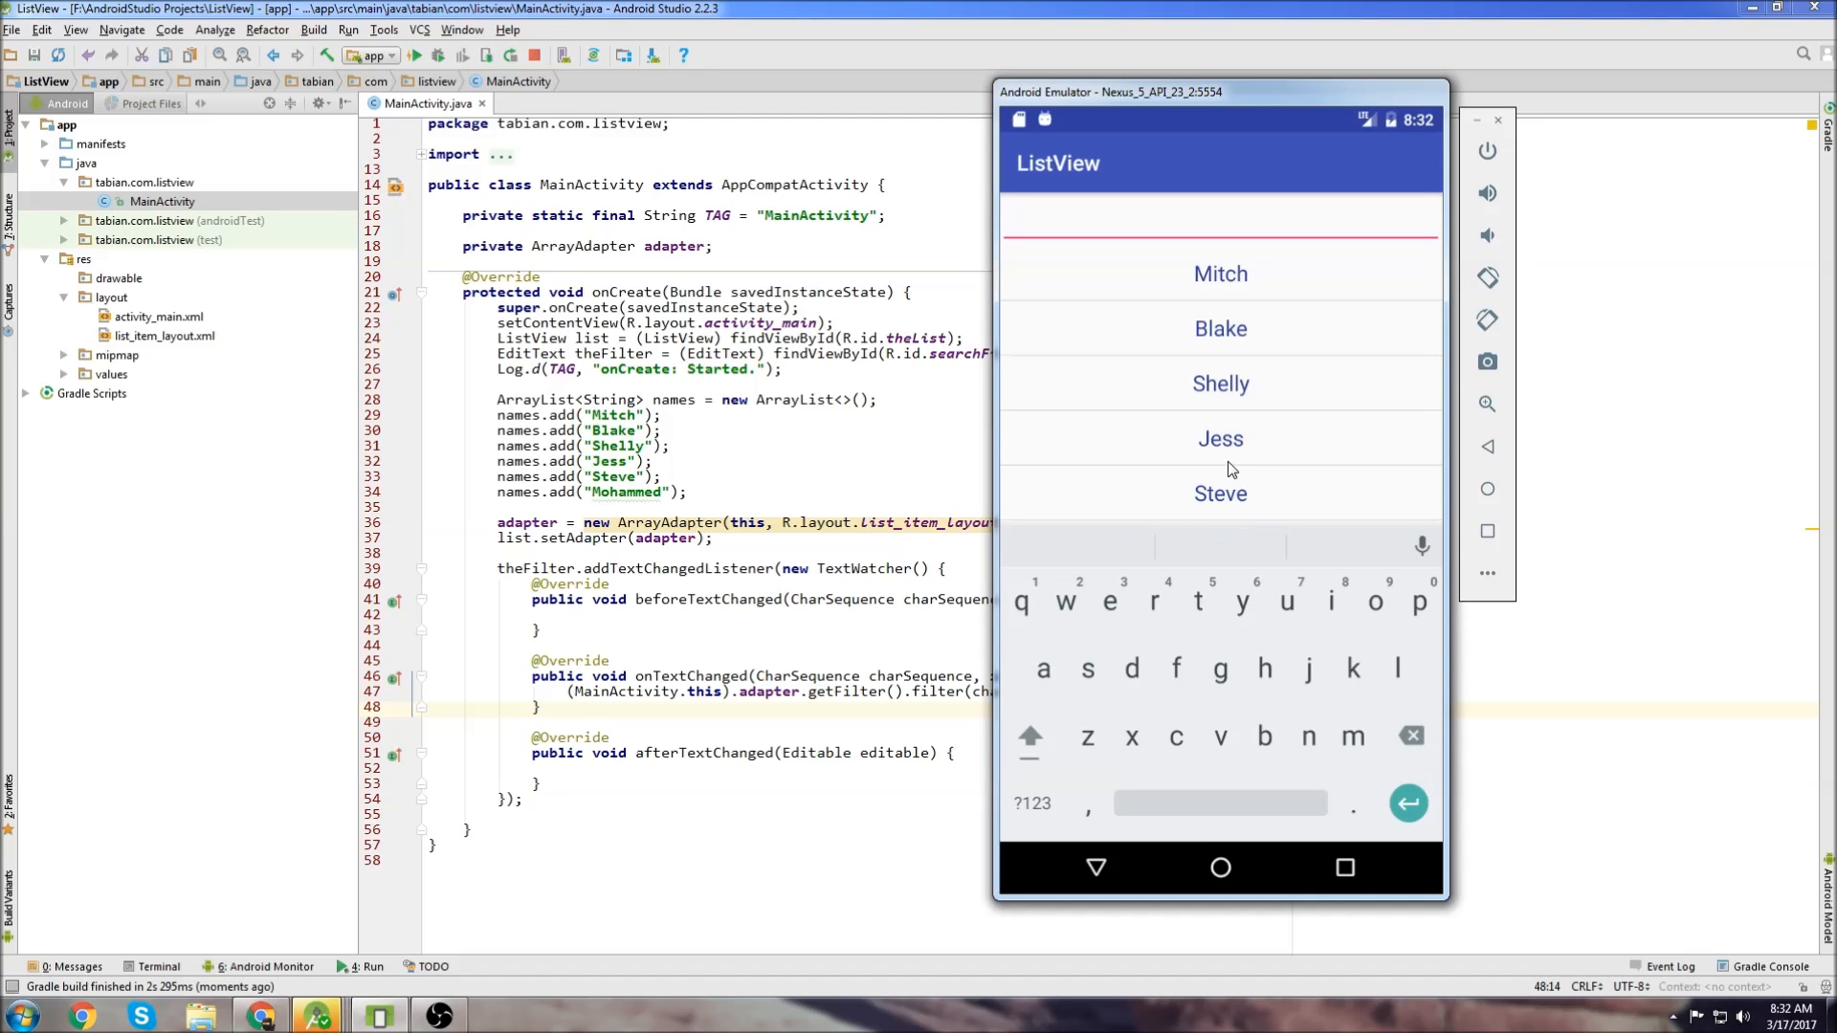
type("J")
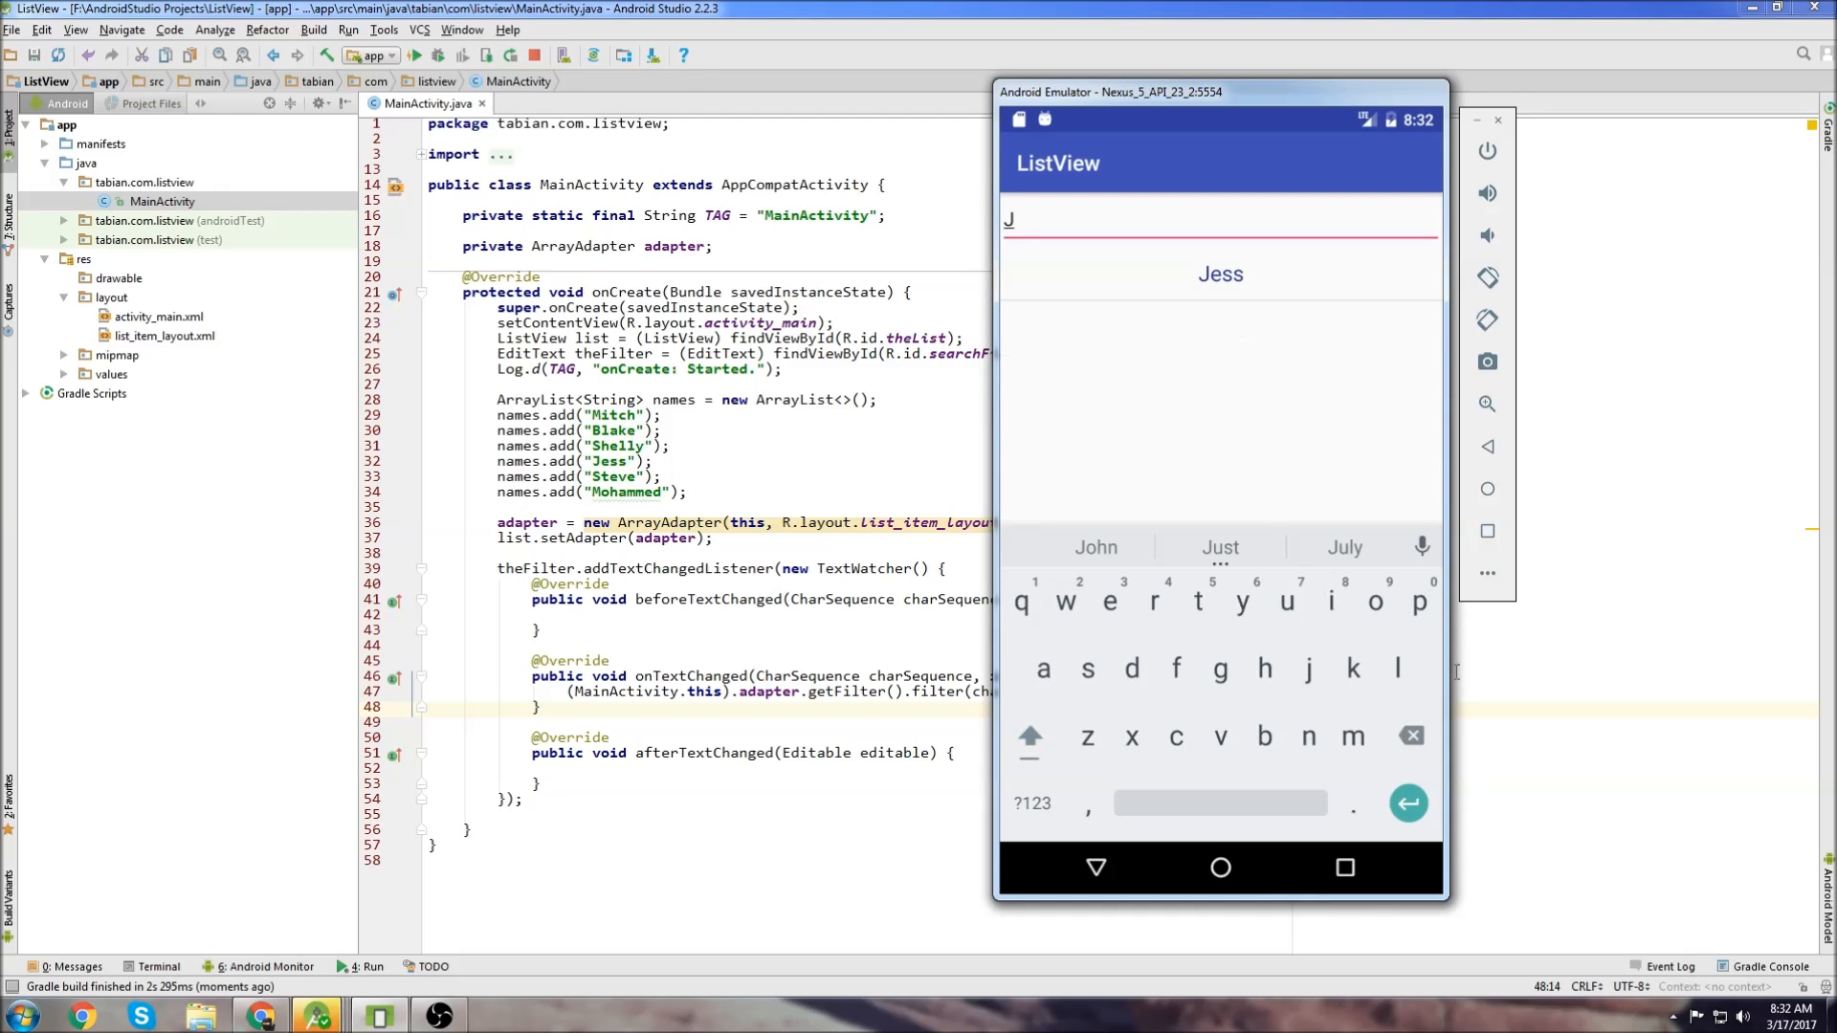
key("Backspace")
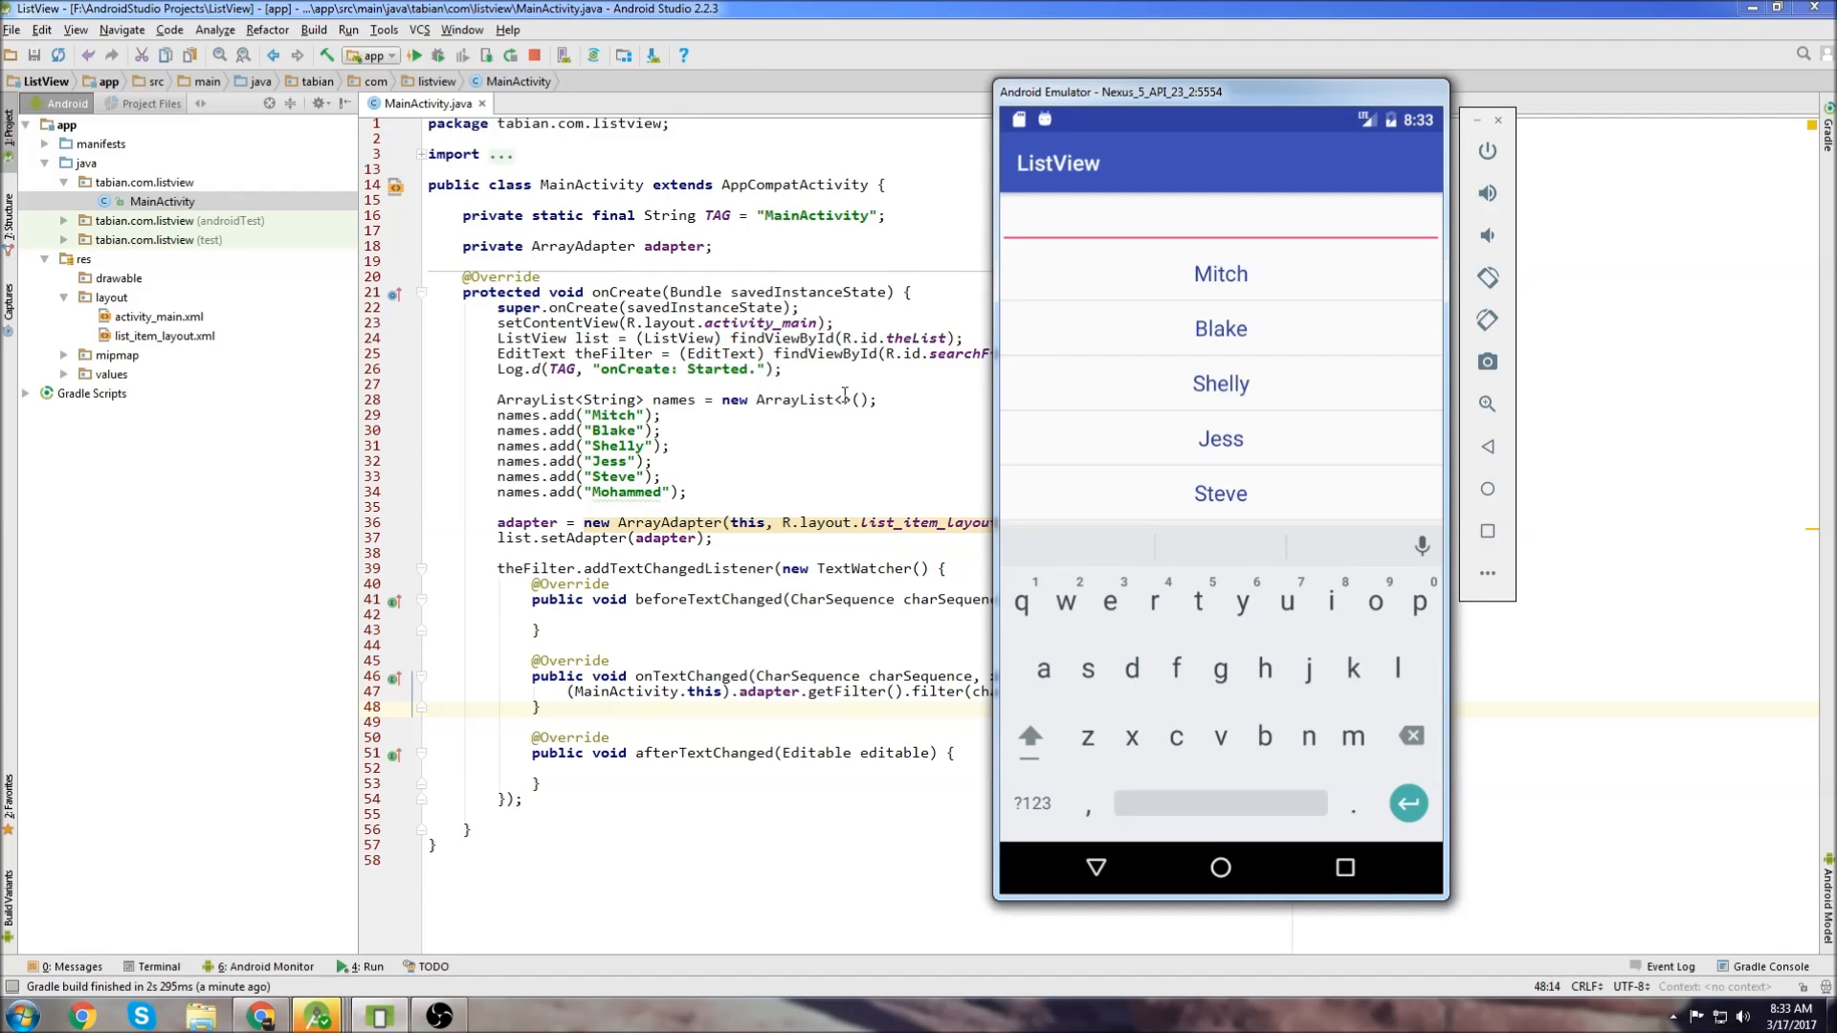
left_click(1218, 218)
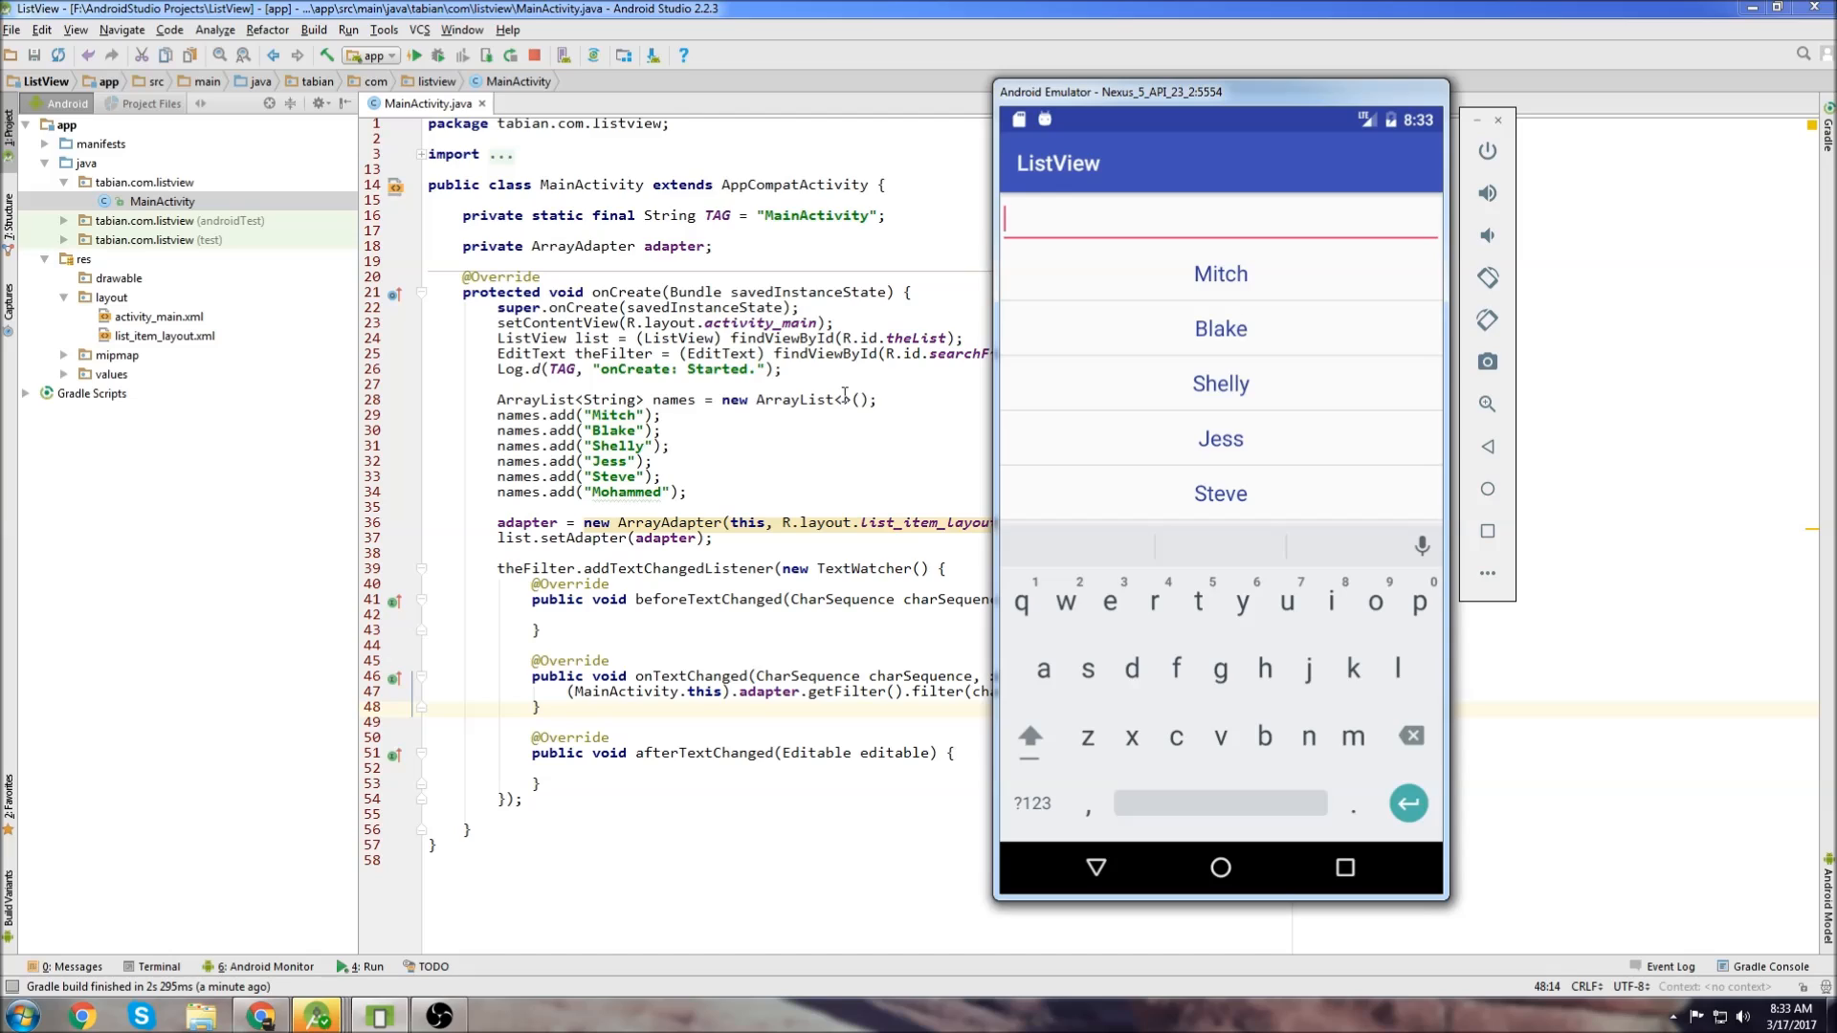